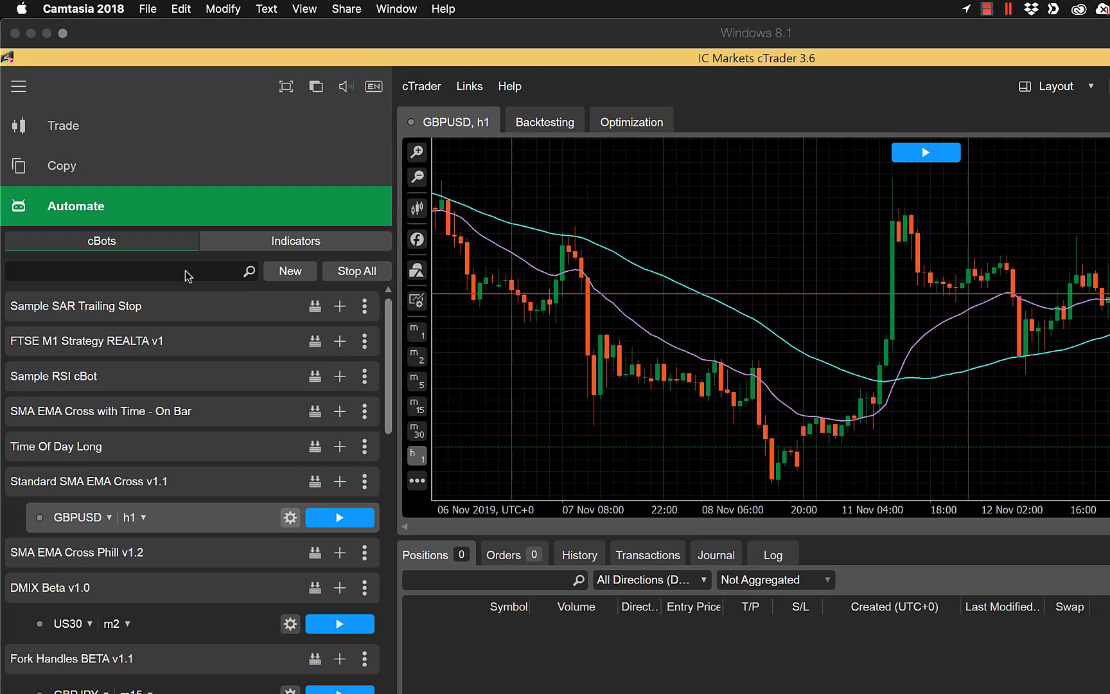
- Search the cBots list for 'stan' to show Standard SMA EMA Cross v1.1
click(128, 272)
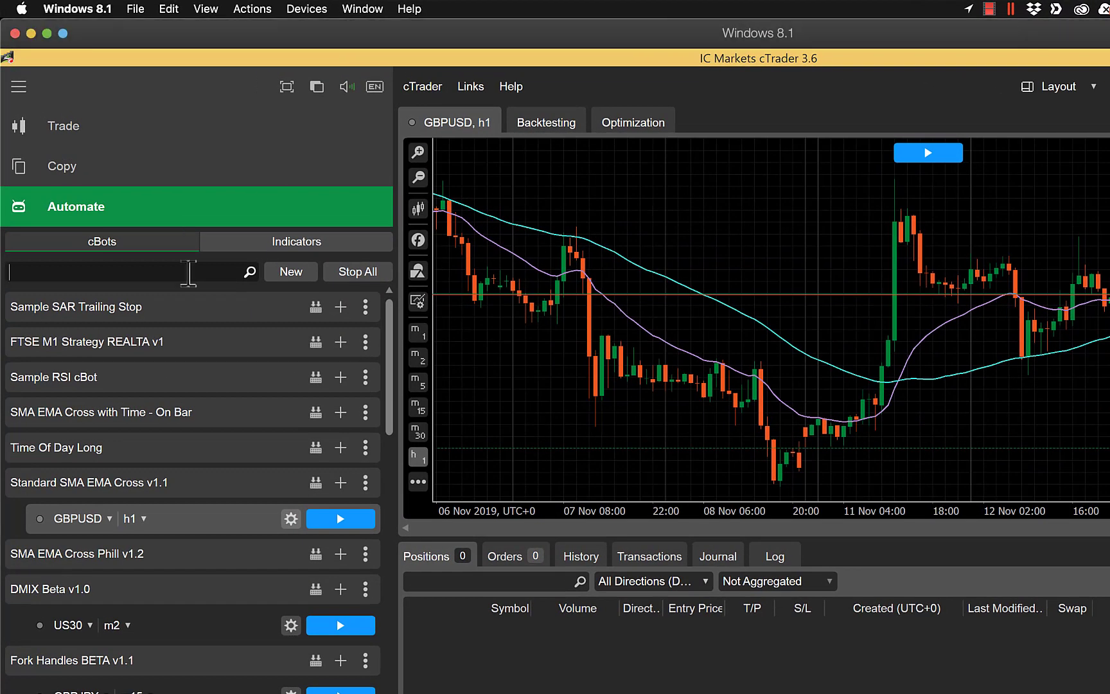
text(stan)
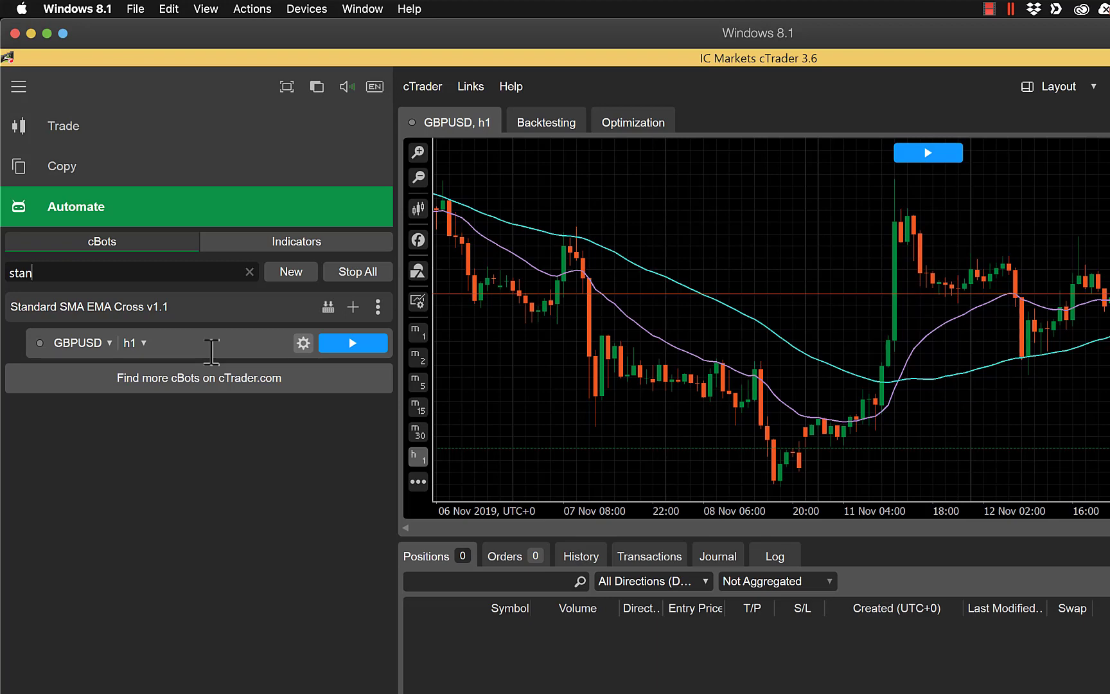
mouse_move(263, 322)
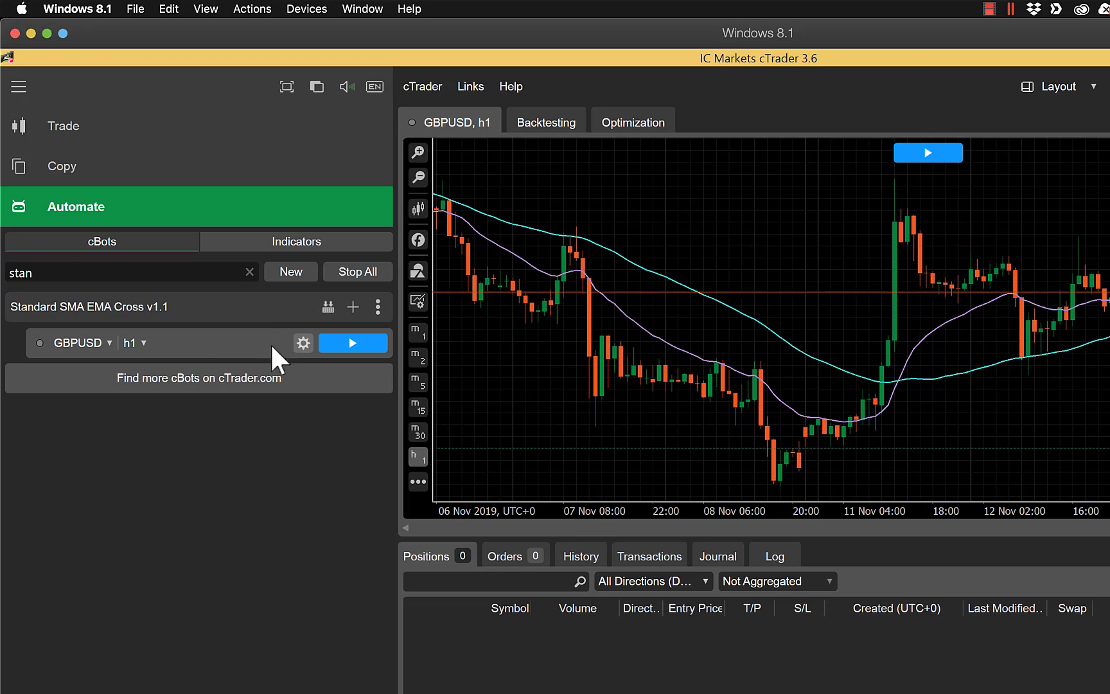
- Show the GBPUSD h1 instance parameters: 0.1 lots, 15-pip stop/limit, SMA 55, EMA 21
click(302, 343)
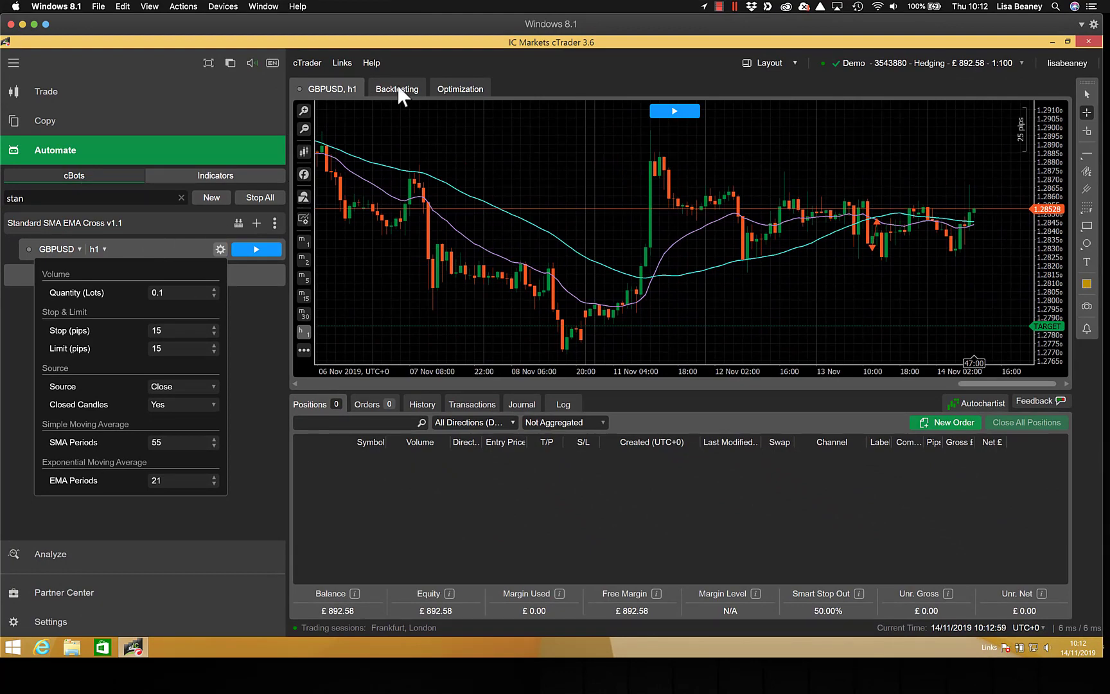
- In Backtesting settings, set the data source to Tick data from Server (accurate)
click(397, 88)
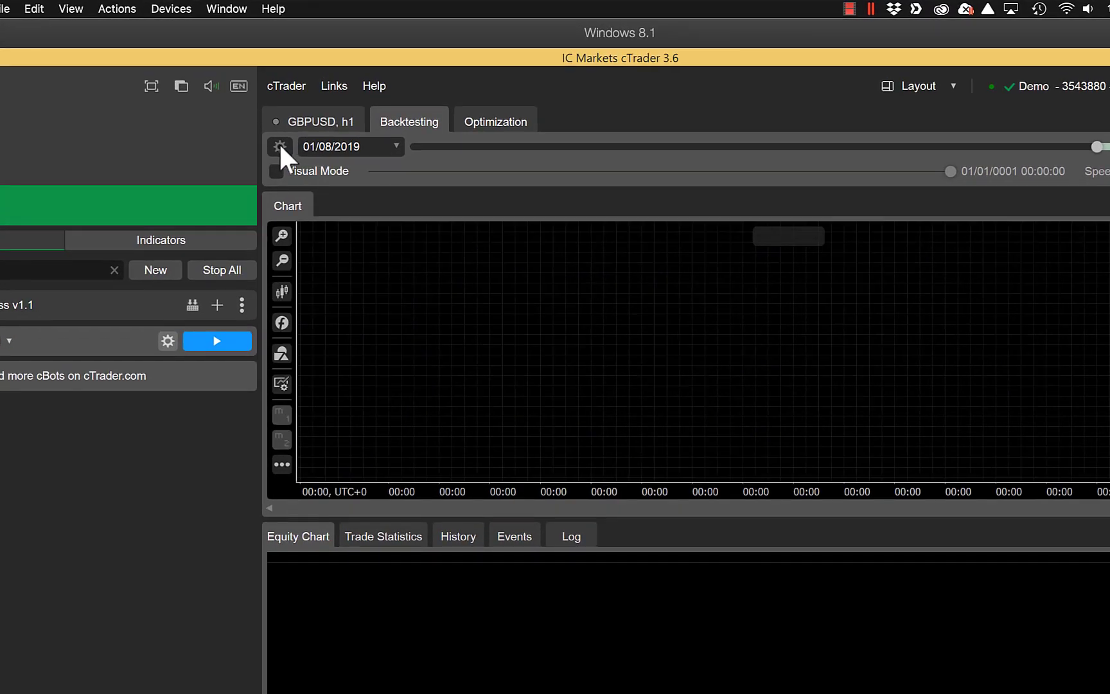
click(280, 147)
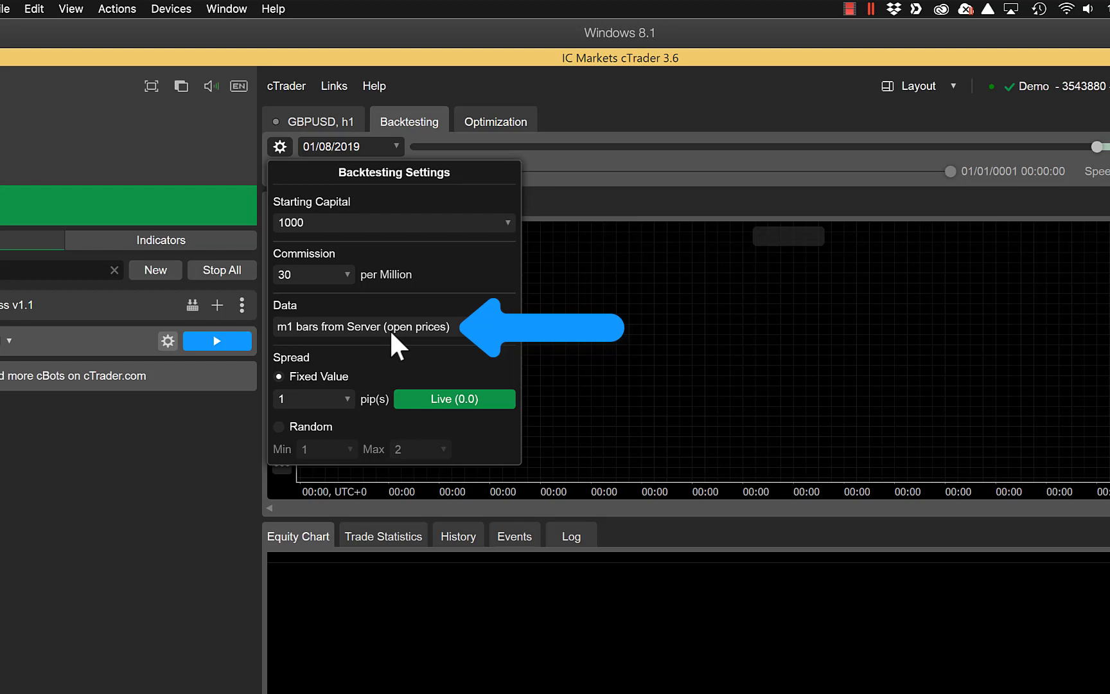
click(363, 327)
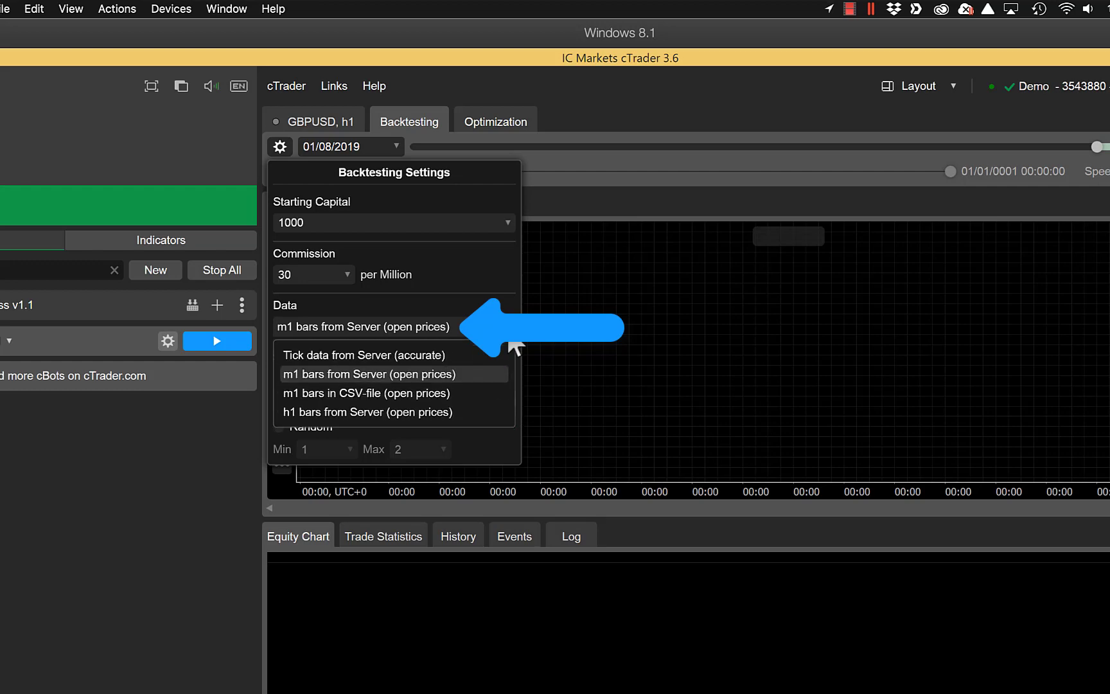
click(364, 354)
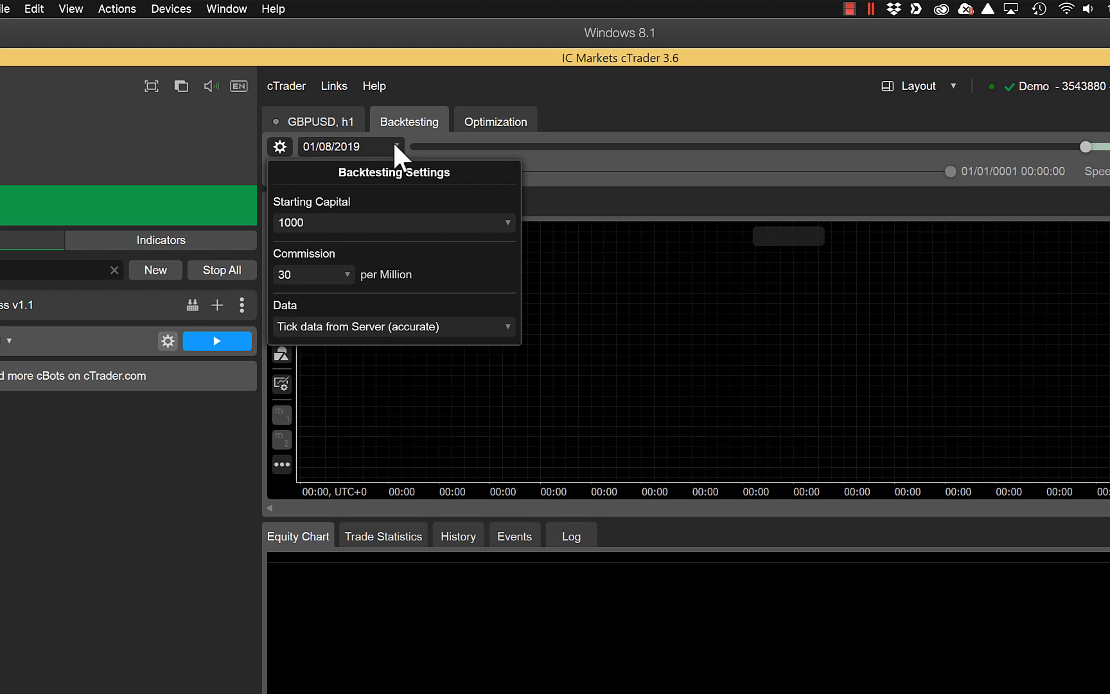
- Set the backtest start date to 01/06/2019 and end date to 13/11/2019
click(396, 146)
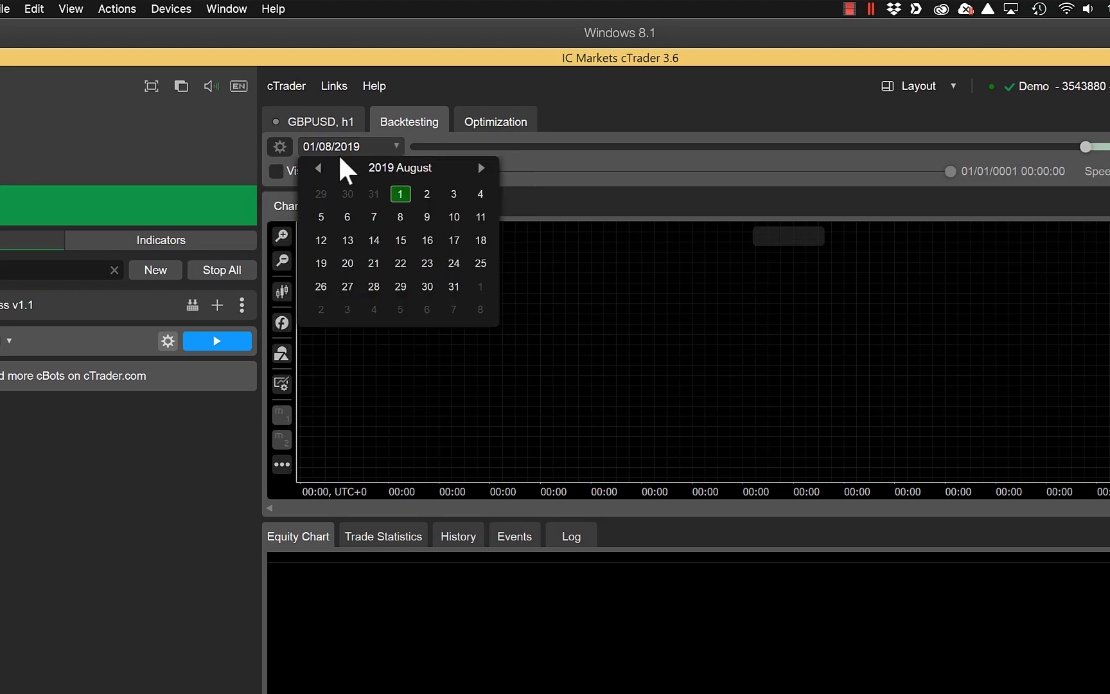
click(317, 167)
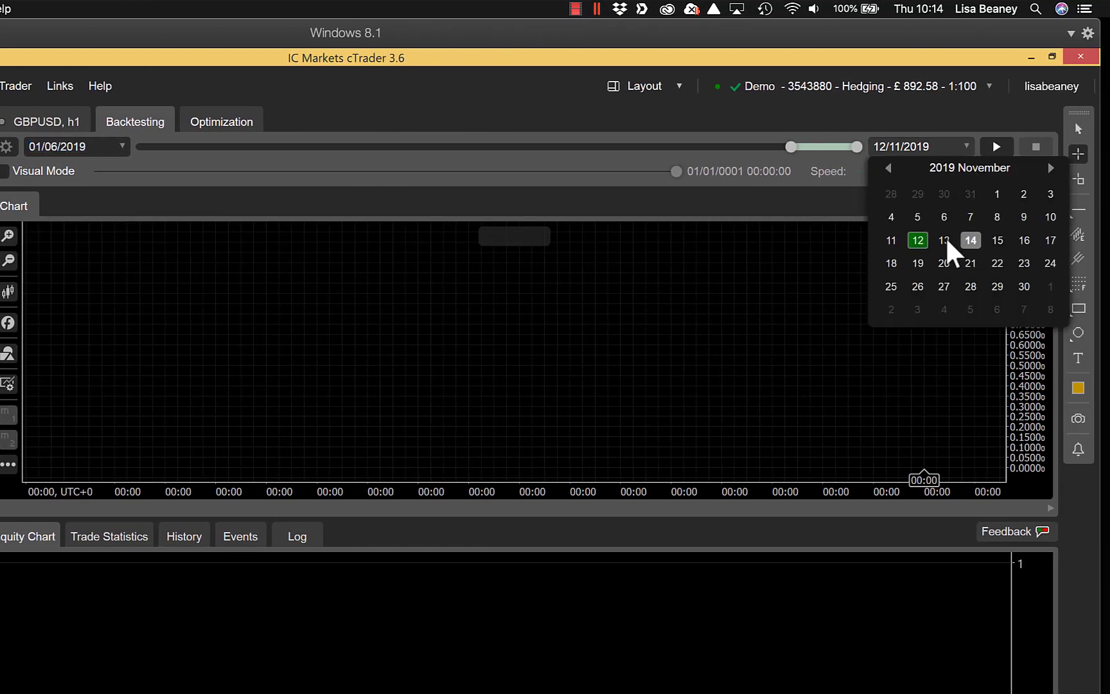
click(944, 239)
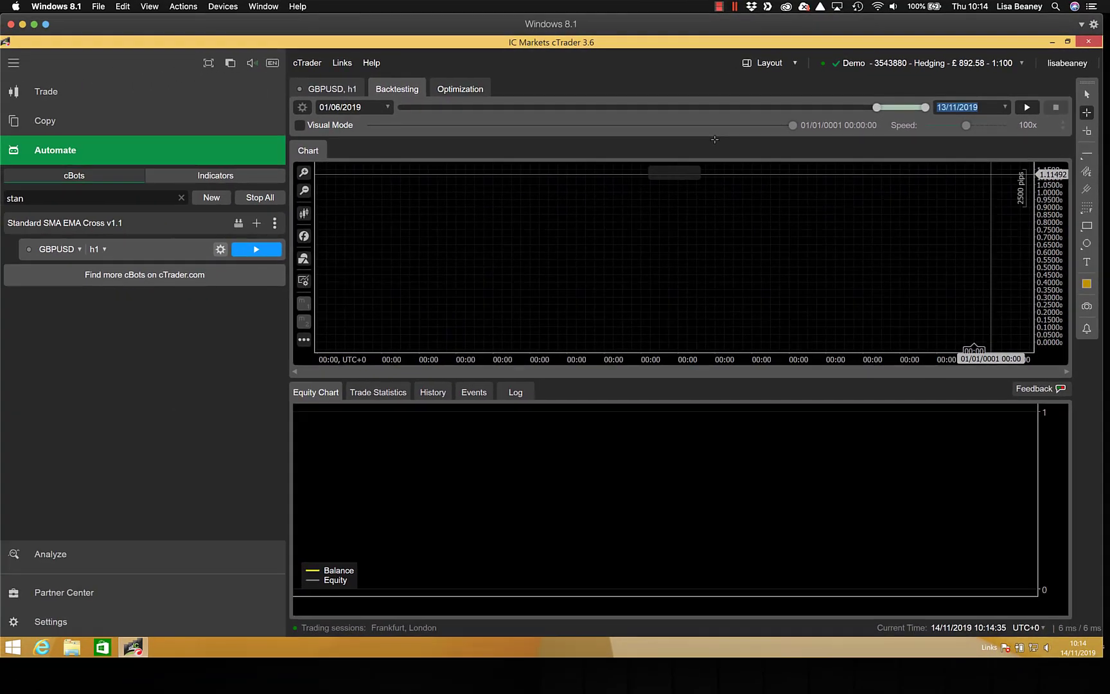
mouse_move(944, 129)
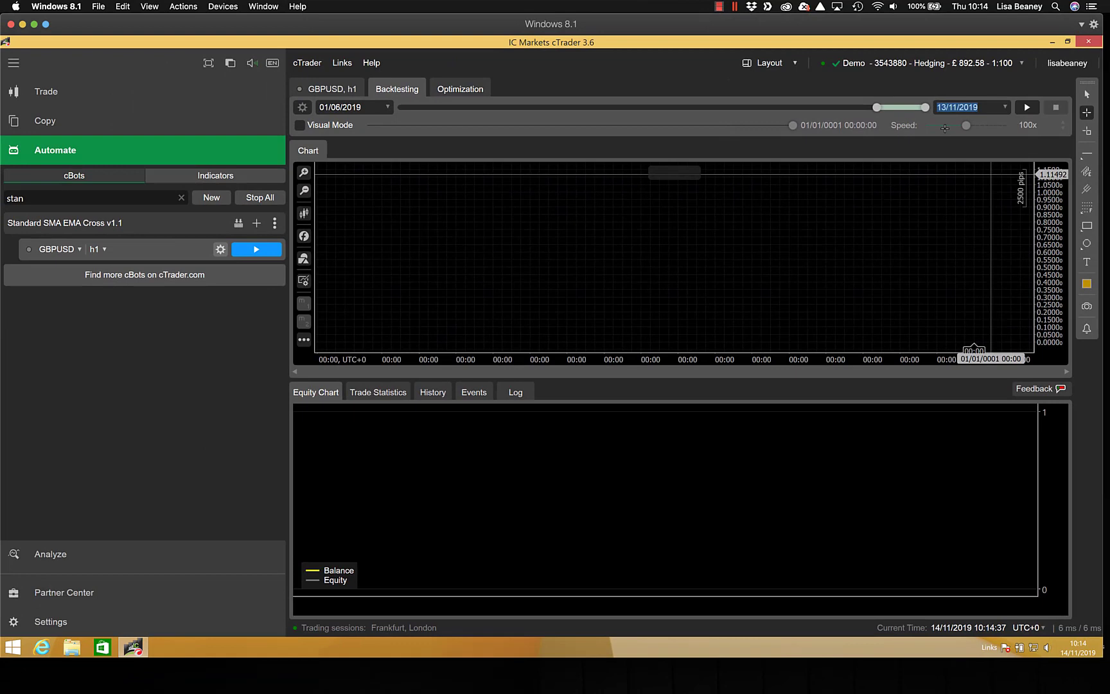
mouse_move(1034, 119)
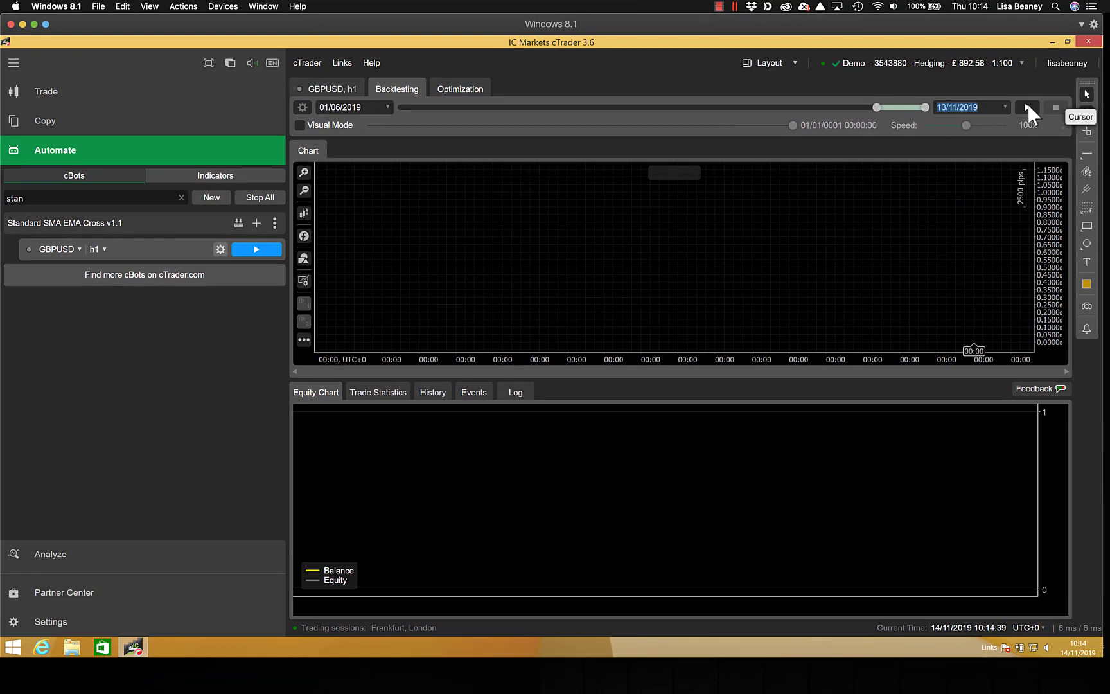
- Run the GBPUSD h1 backtest through 13/11/2019, ending about +110 £ (+11%)
click(1028, 108)
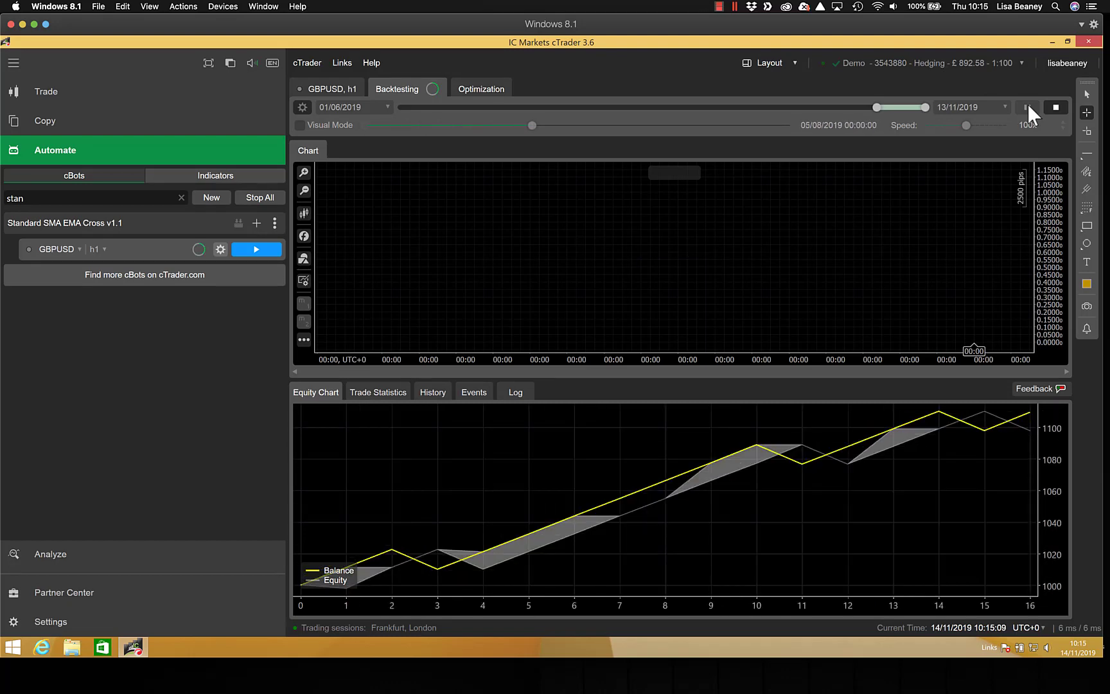
click(1031, 108)
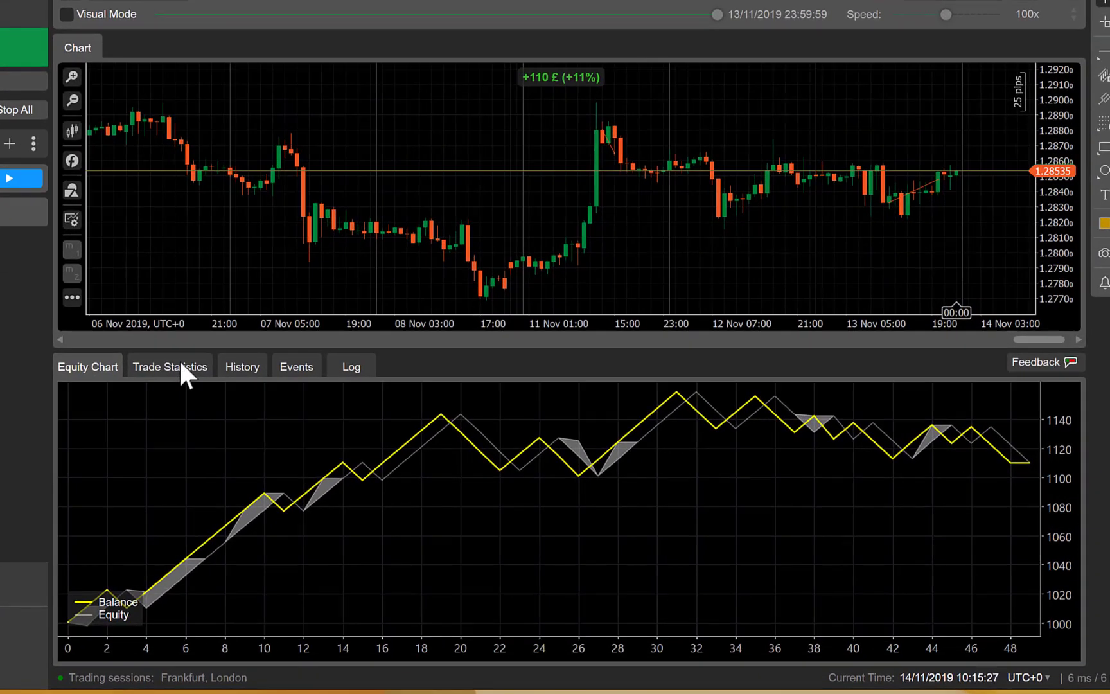
- Check trade statistics (48 trades, 109.84 net profit), then go to Optimization
click(170, 366)
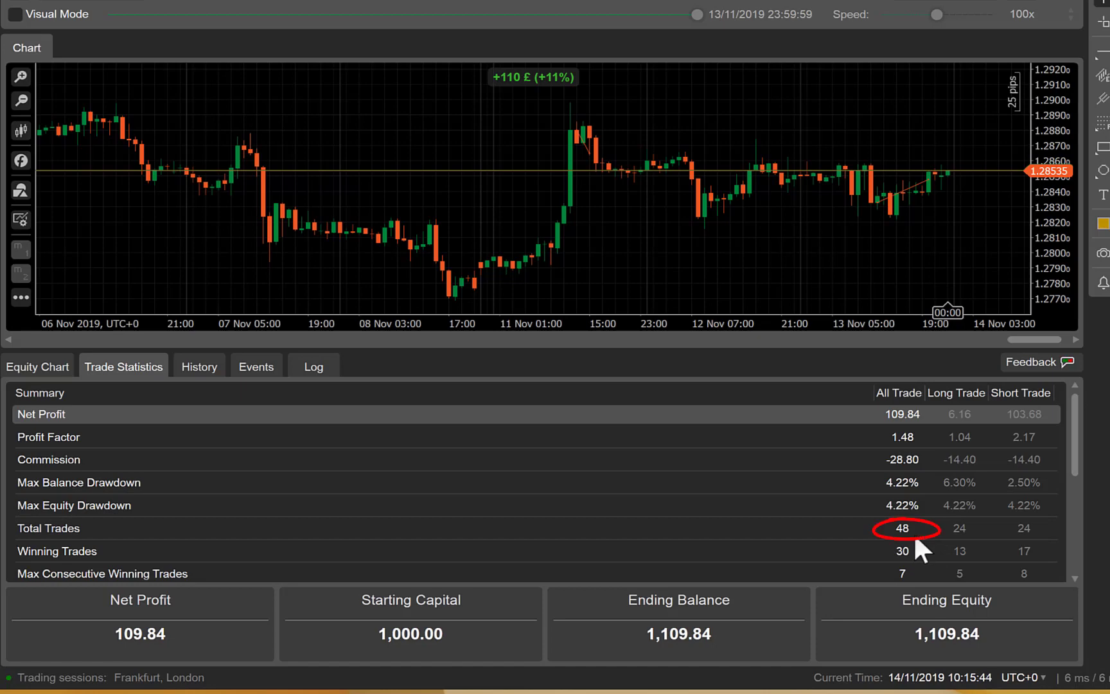
mouse_move(921, 560)
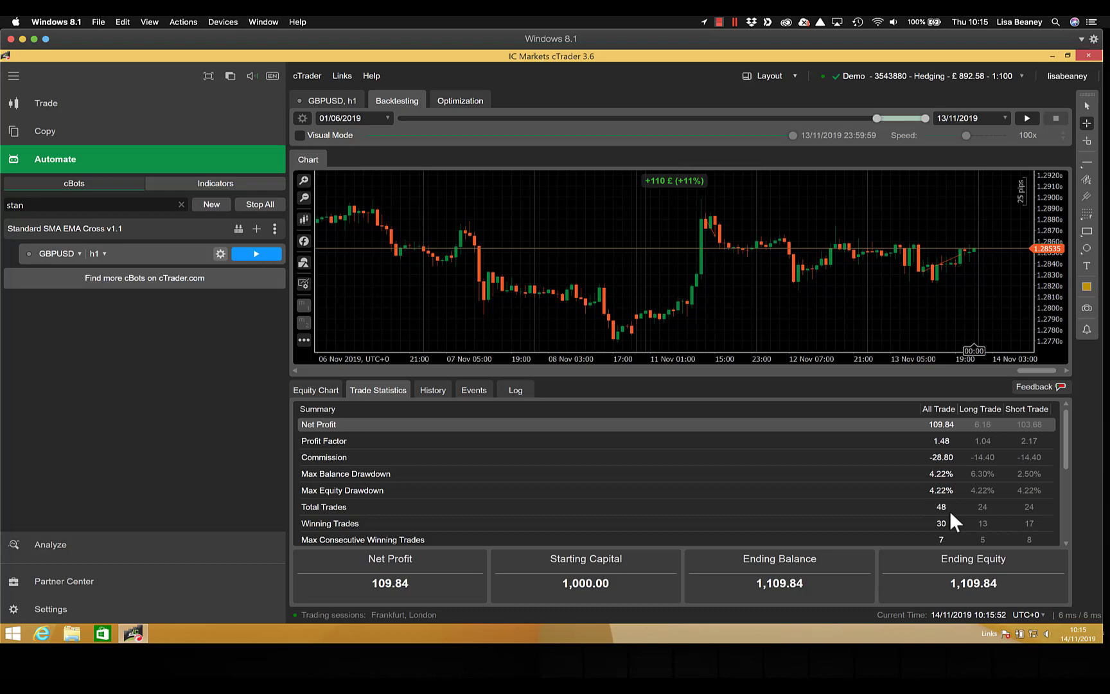
mouse_move(702, 265)
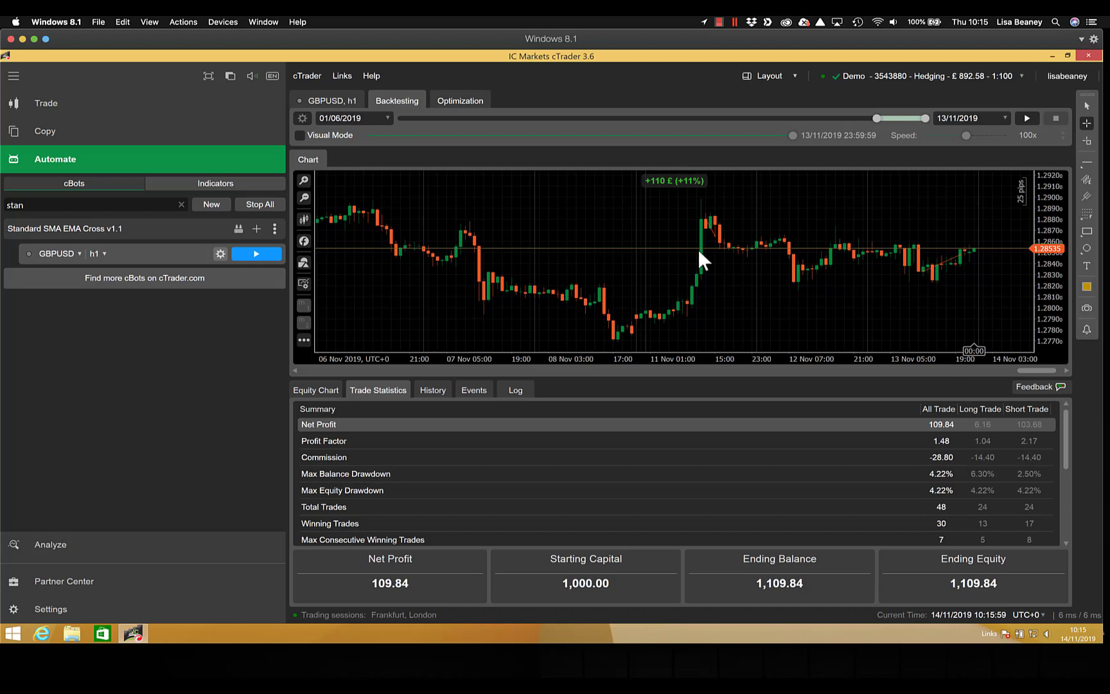
click(460, 100)
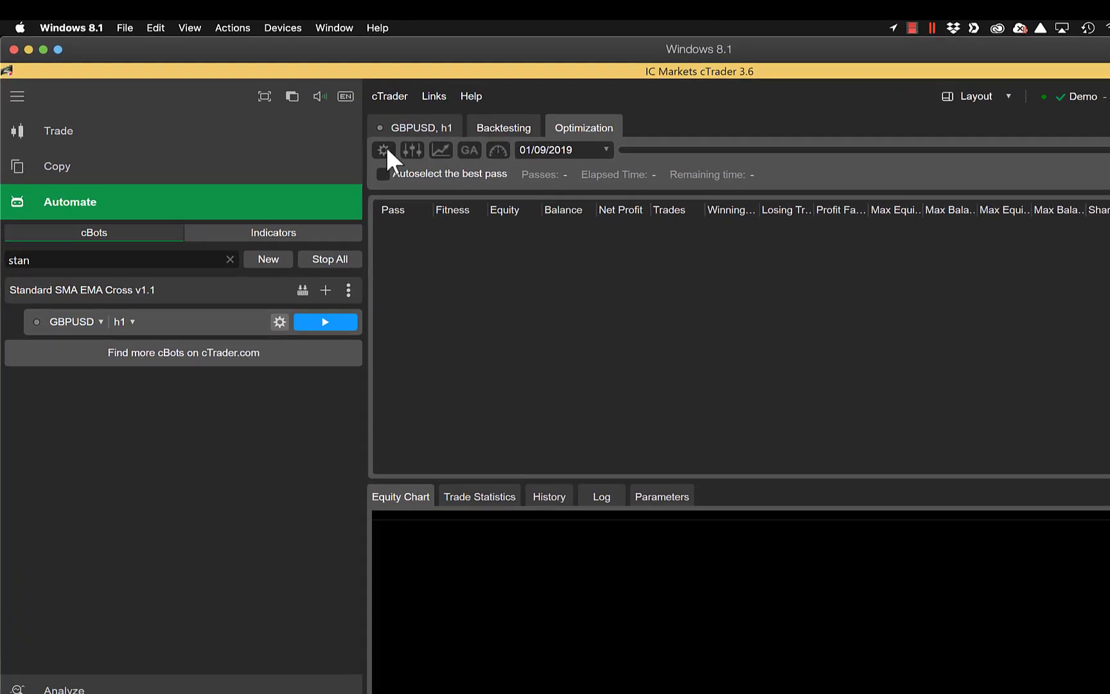
click(383, 150)
text(5)
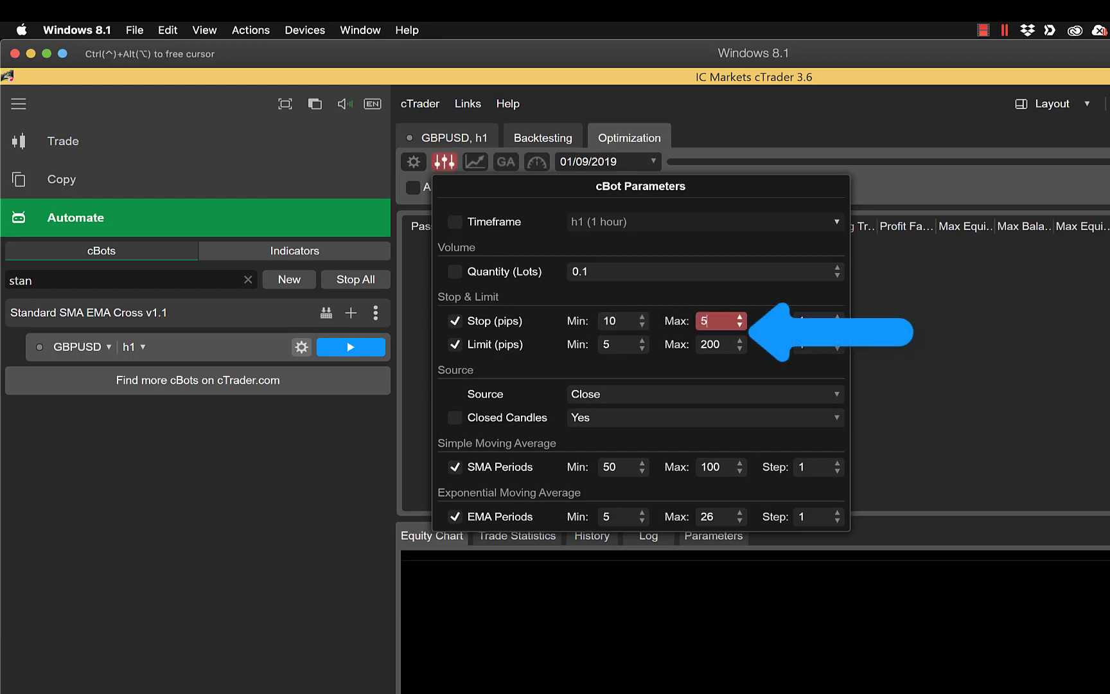
- Enter 10 and 50 pip Min/Max values for the Stop and Limit optimization ranges
text(0)
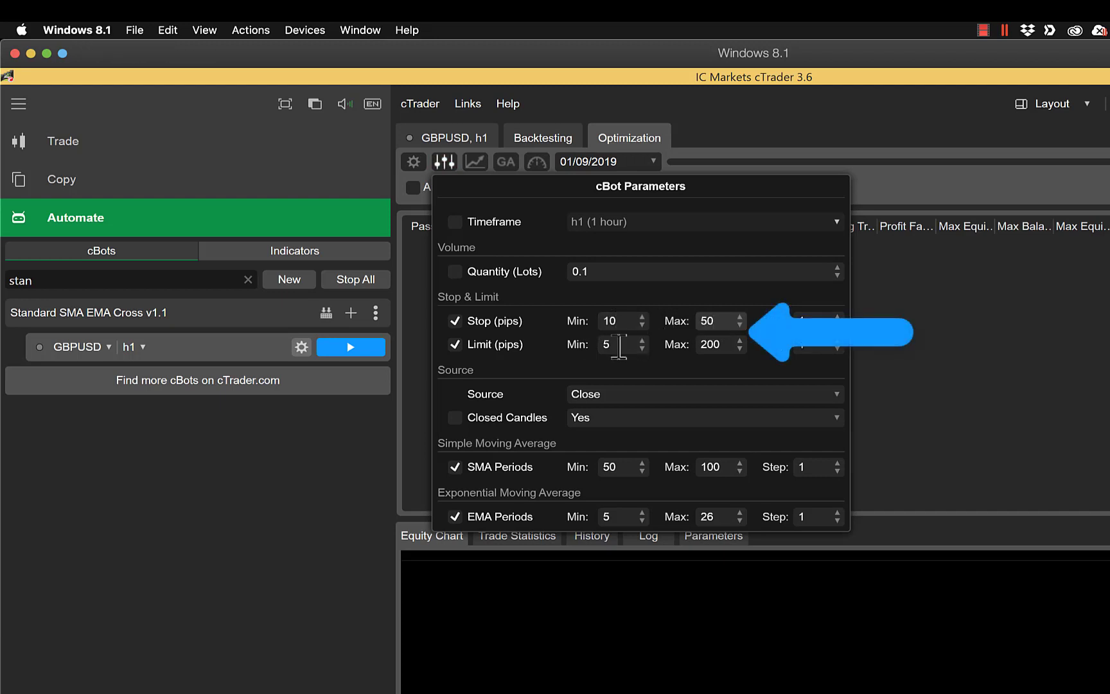
text(10)
text(50)
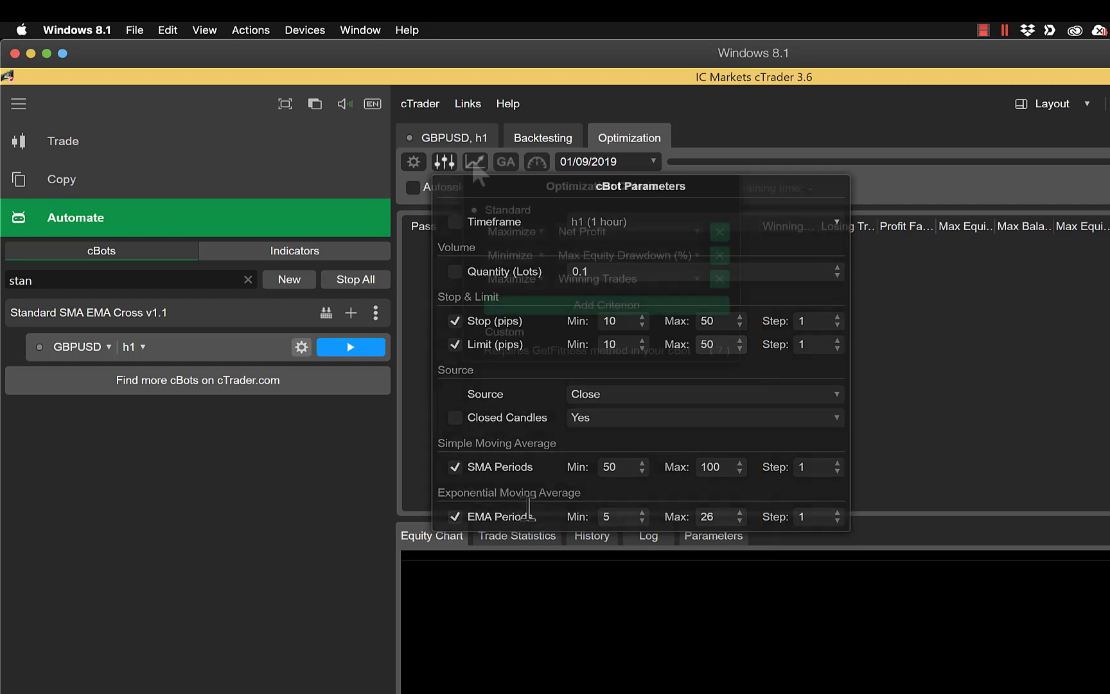
- Show the Standard optimization criteria: maximize net profit and winning trades, minimize drawdown
click(475, 161)
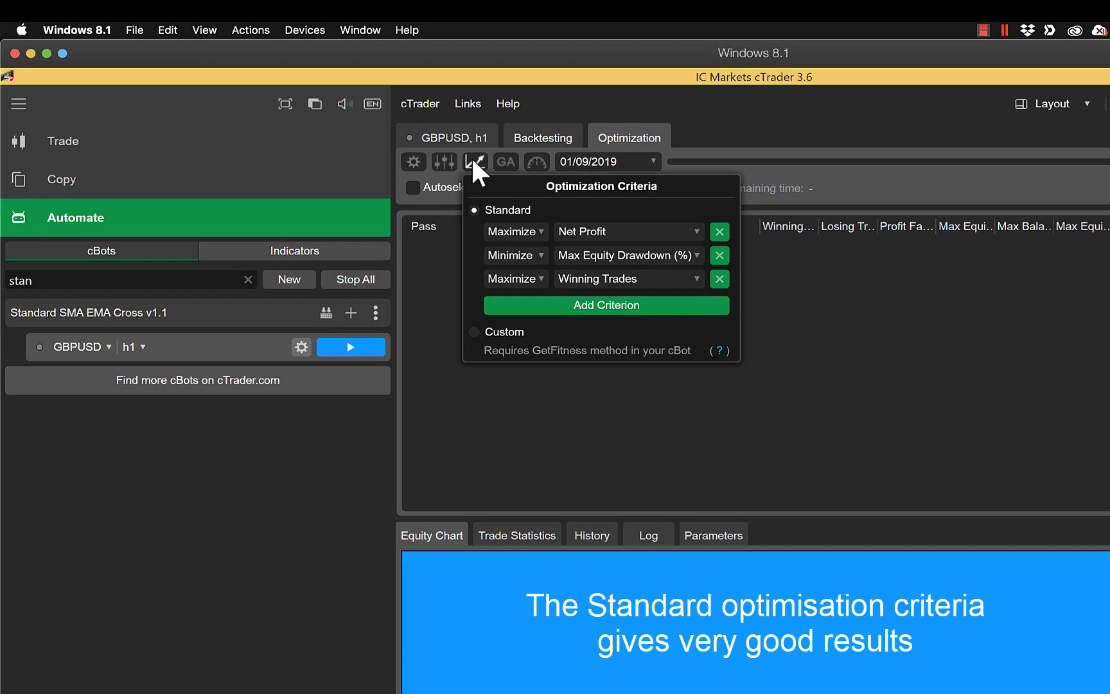
mouse_move(507, 174)
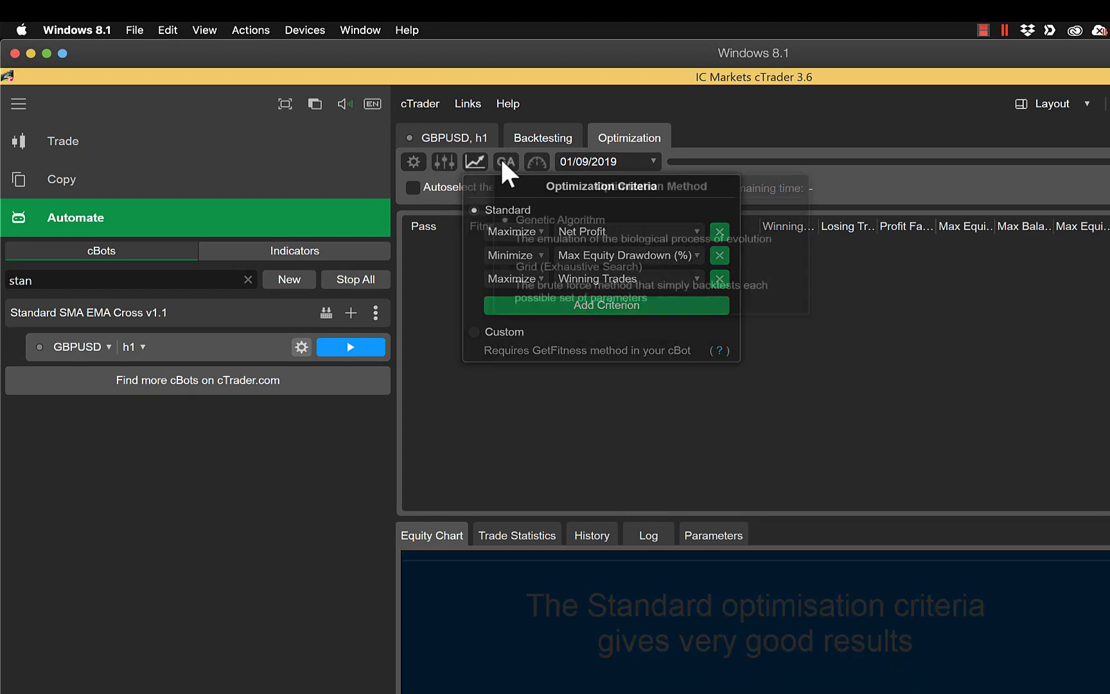
- Choose the optimization method, leaving 50% of CPU allocated to optimization
click(506, 161)
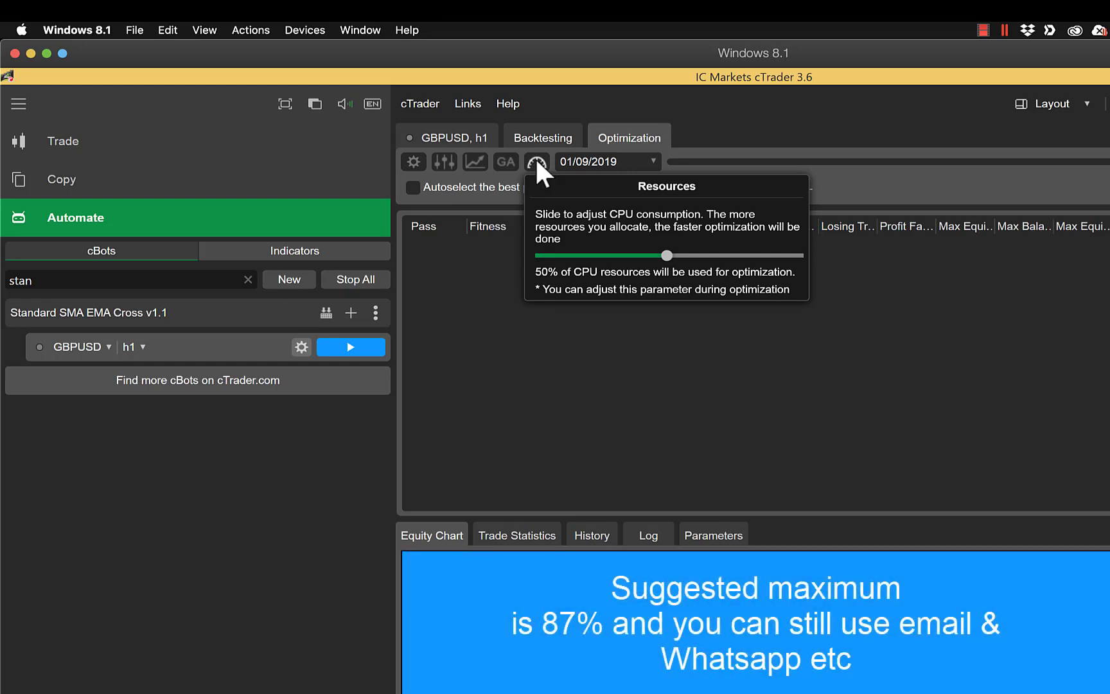
mouse_move(636, 173)
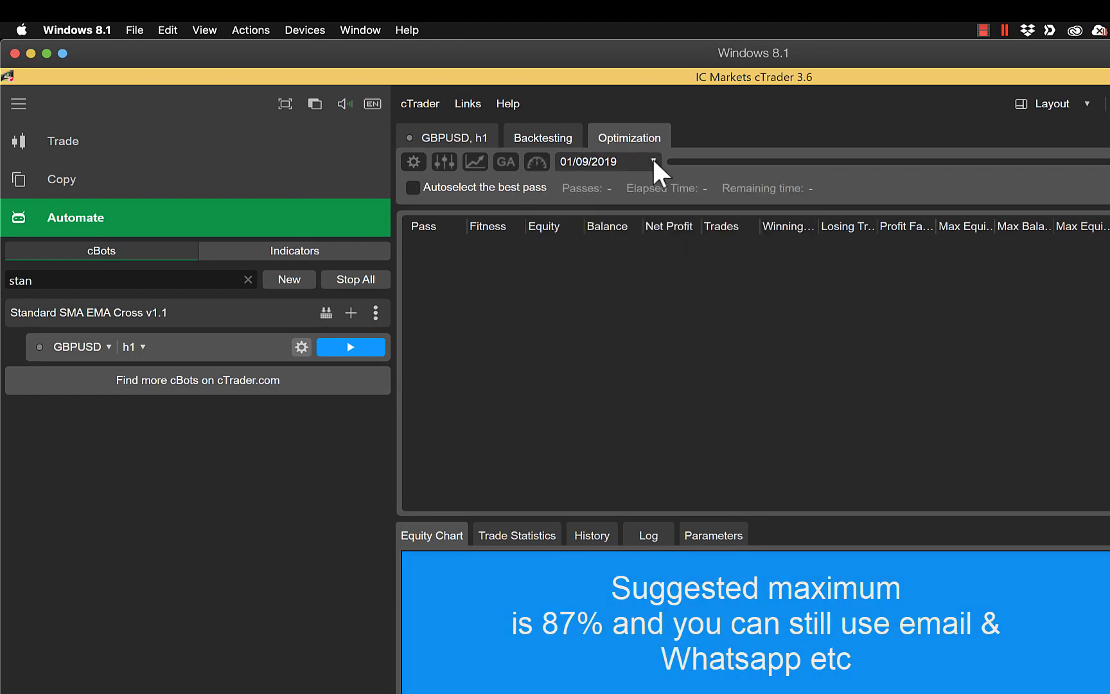
- Set the optimization period to 01/06/2019–13/11/2019 and enable Autoselect the best pass
click(653, 161)
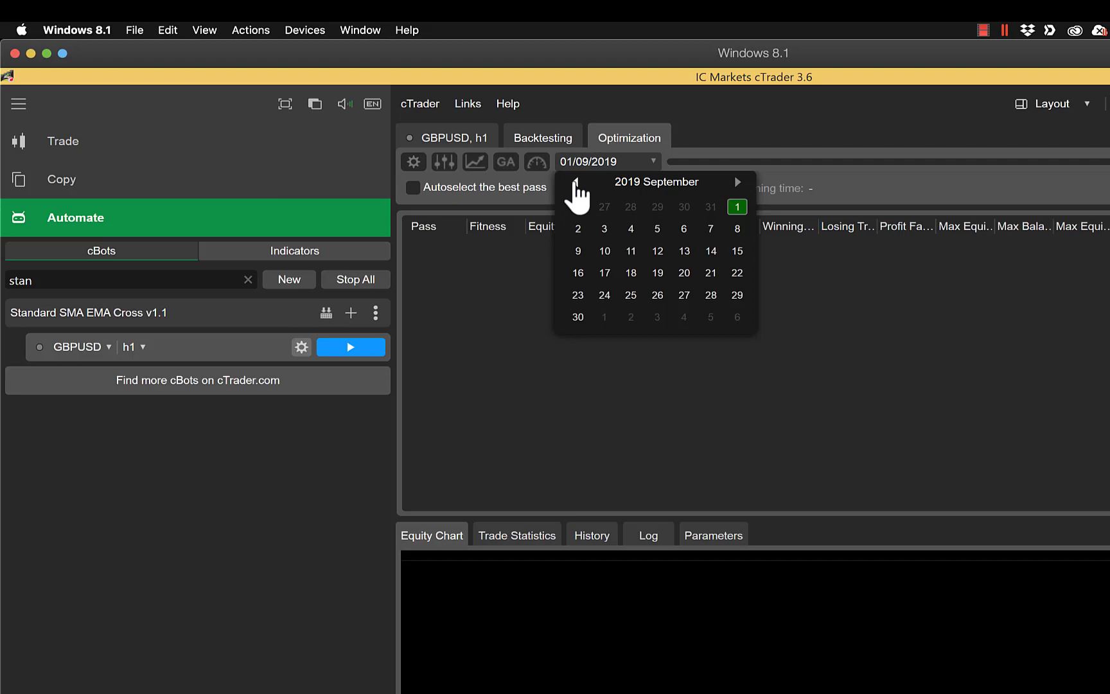
click(574, 181)
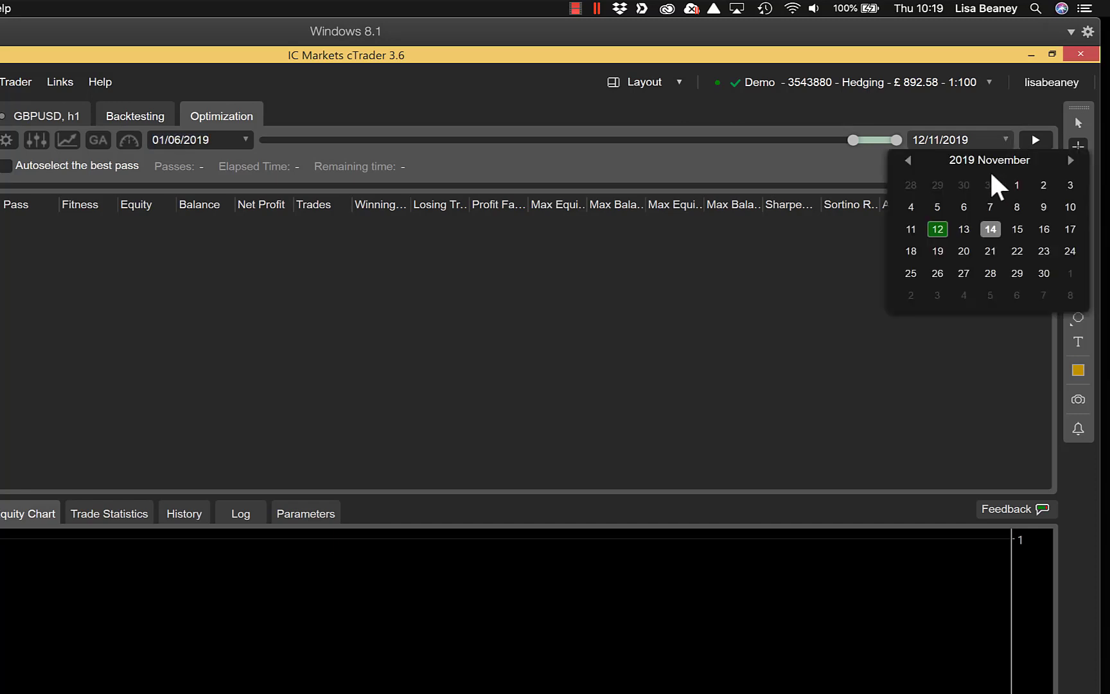
click(963, 228)
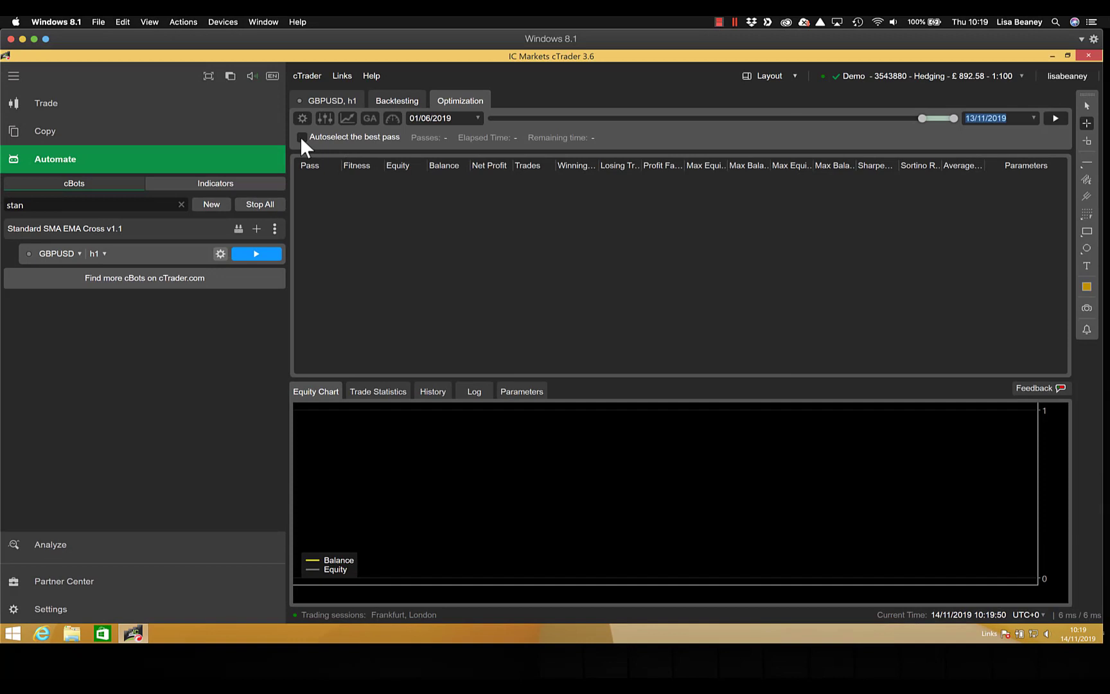
click(301, 137)
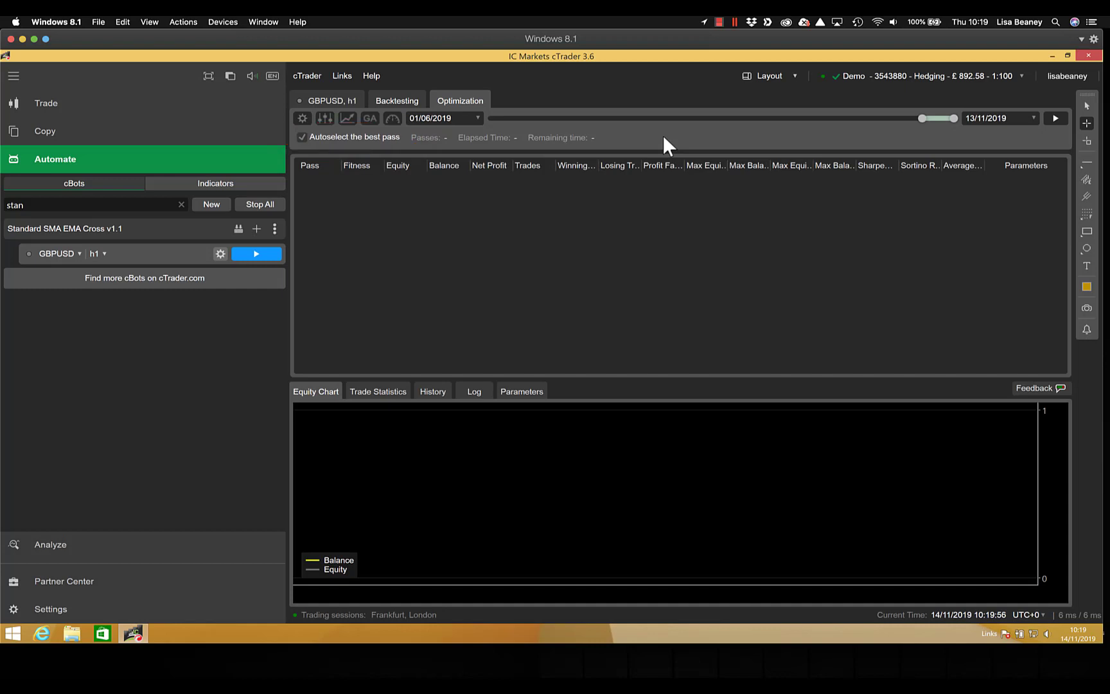
mouse_move(1013, 130)
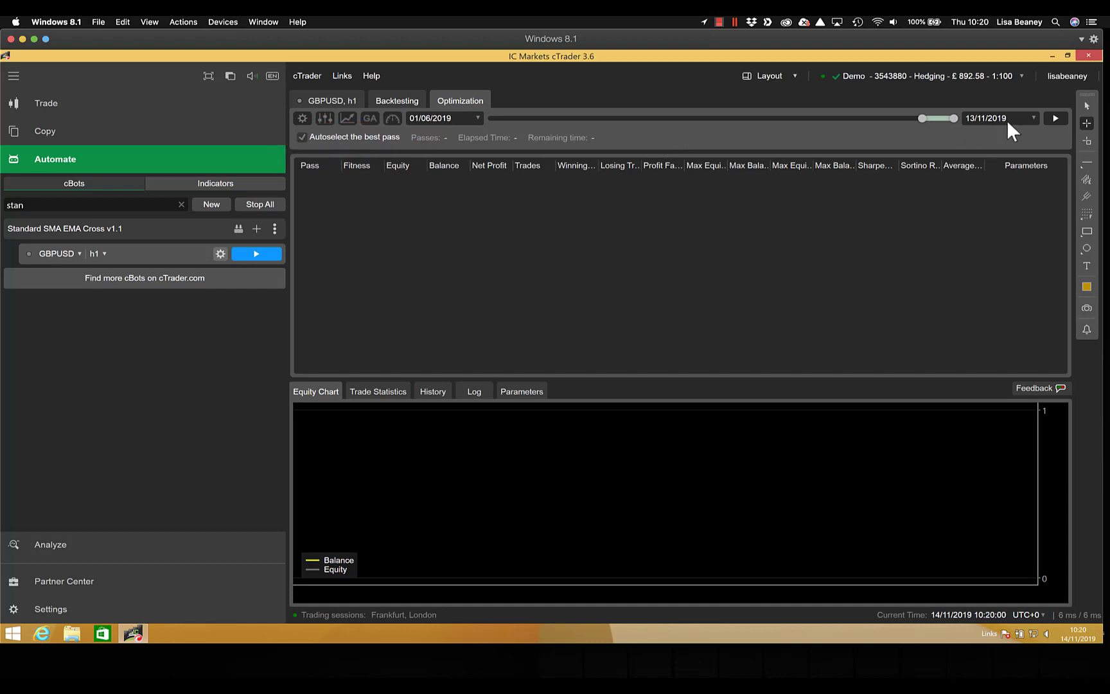
click(1055, 117)
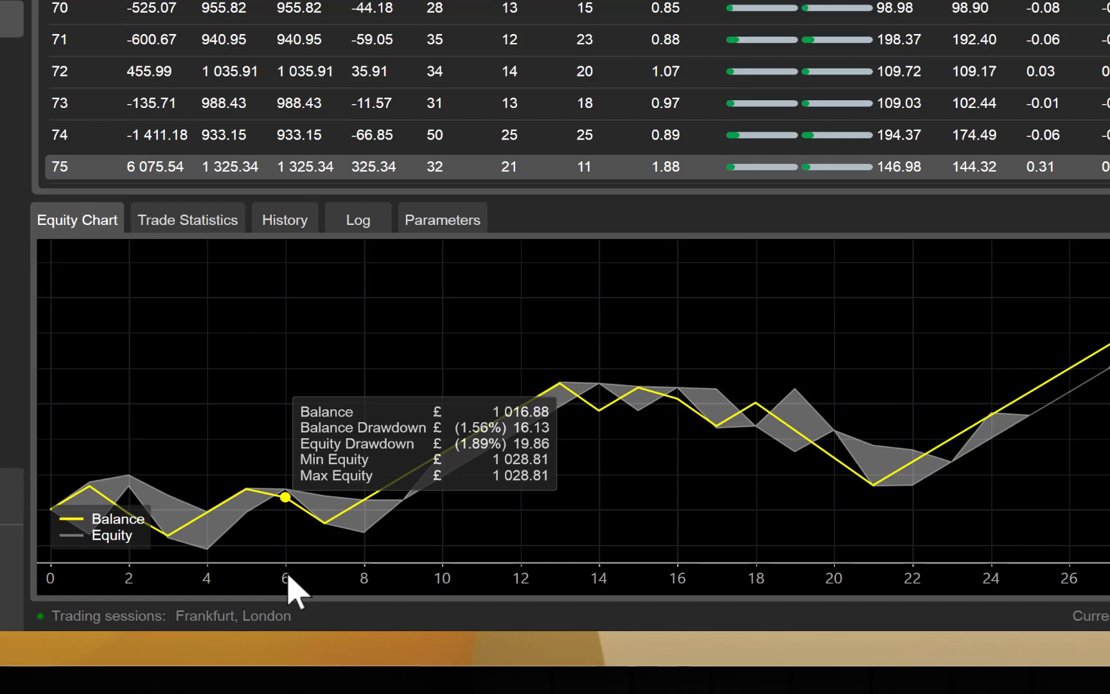
click(284, 219)
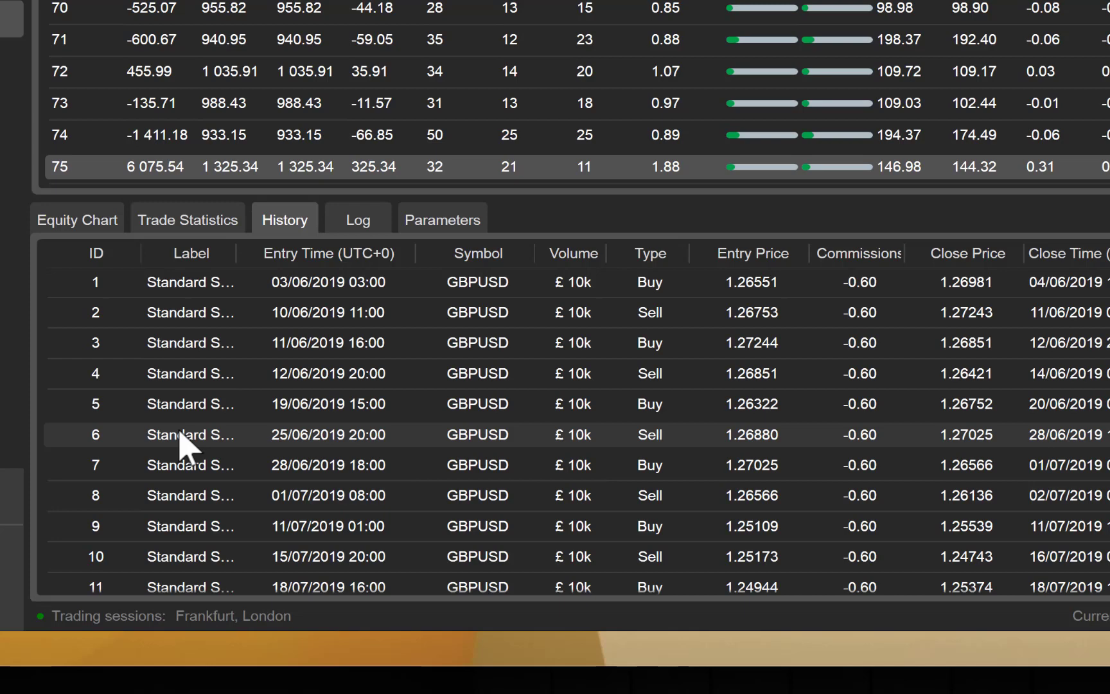
mouse_move(122, 249)
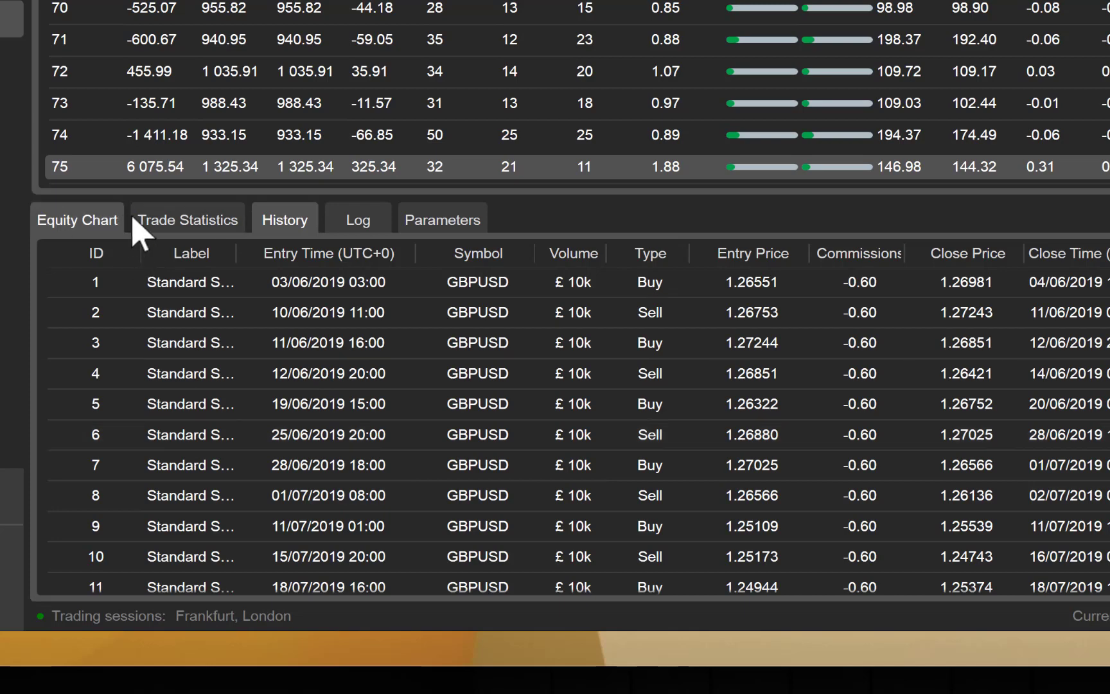
click(77, 220)
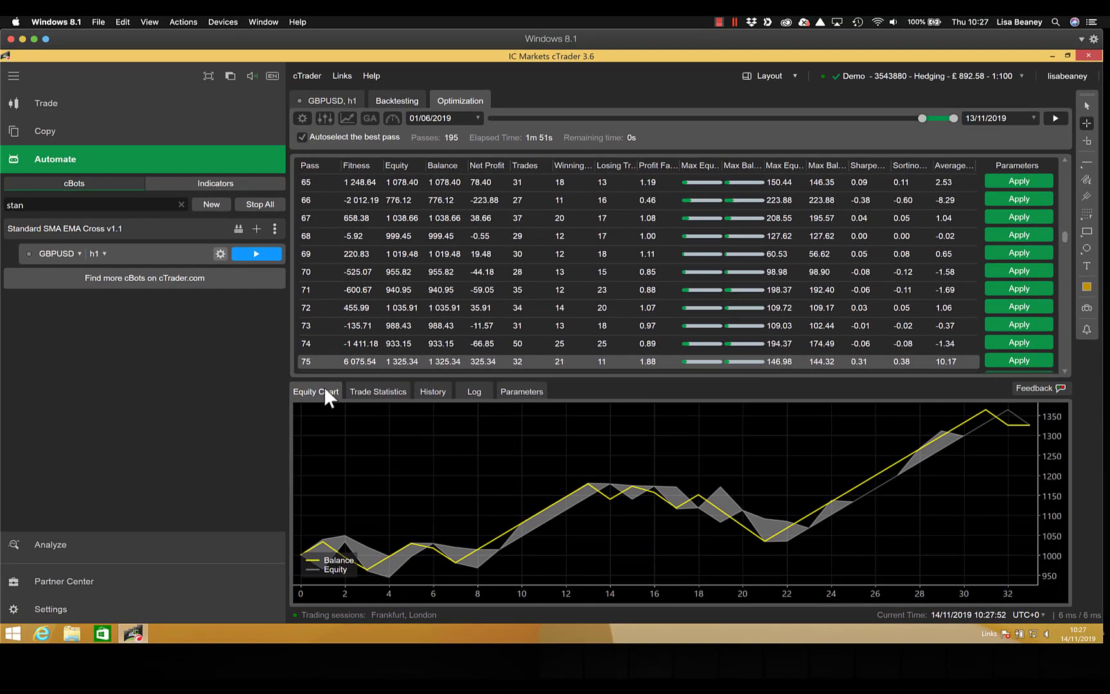
mouse_move(374, 403)
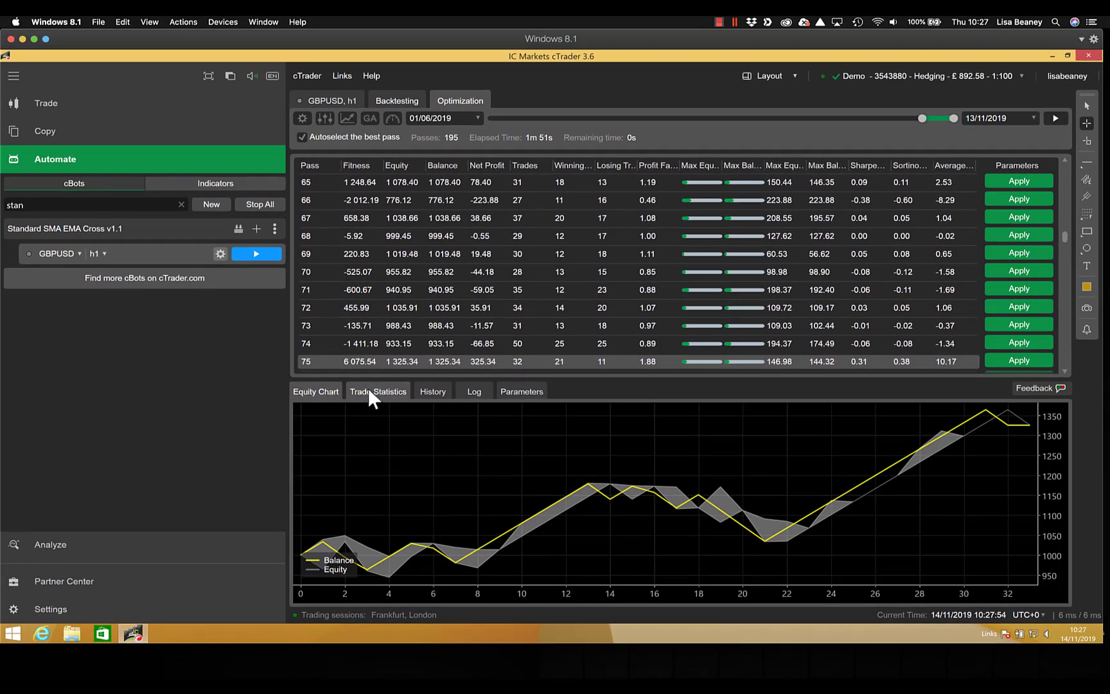
- Show pass 75's trade statistics: 325.34 net profit, 12.25% balance and 12.45% equity drawdown
click(378, 391)
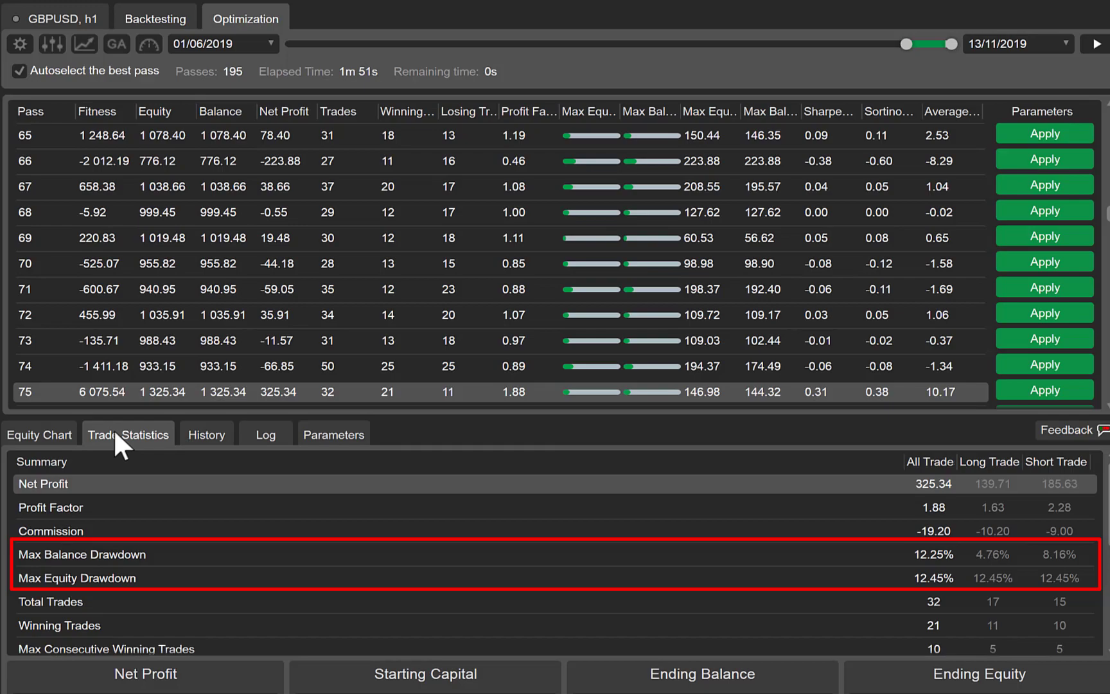
mouse_move(218, 436)
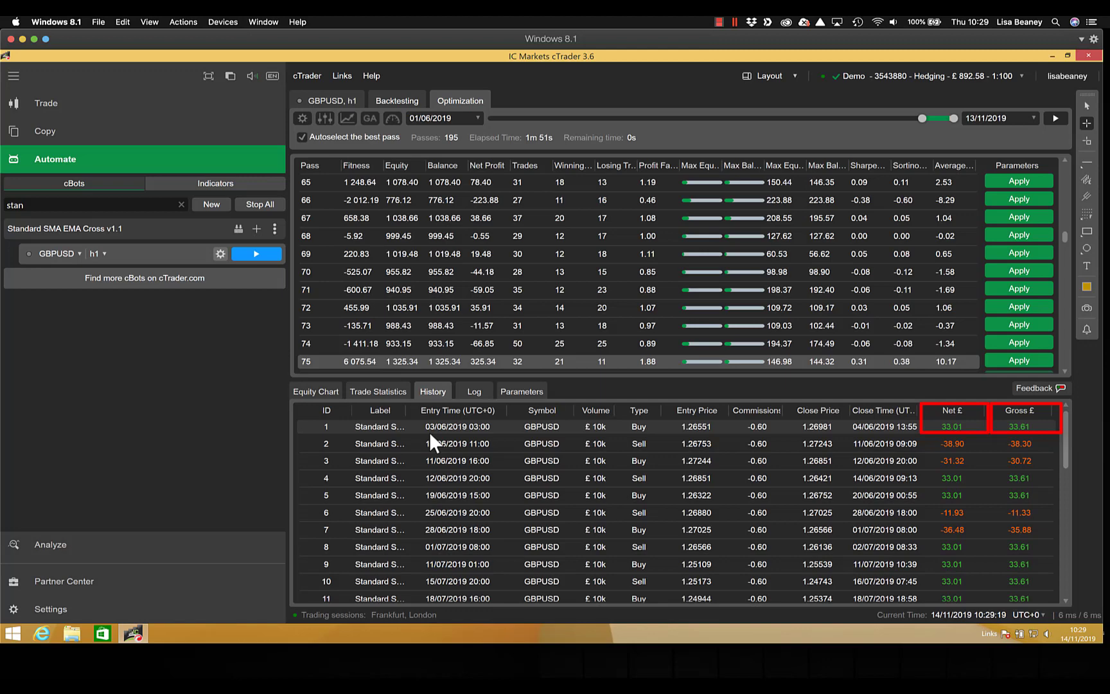
- Display pass 75's backtest log of market orders executed from June 2019
click(474, 391)
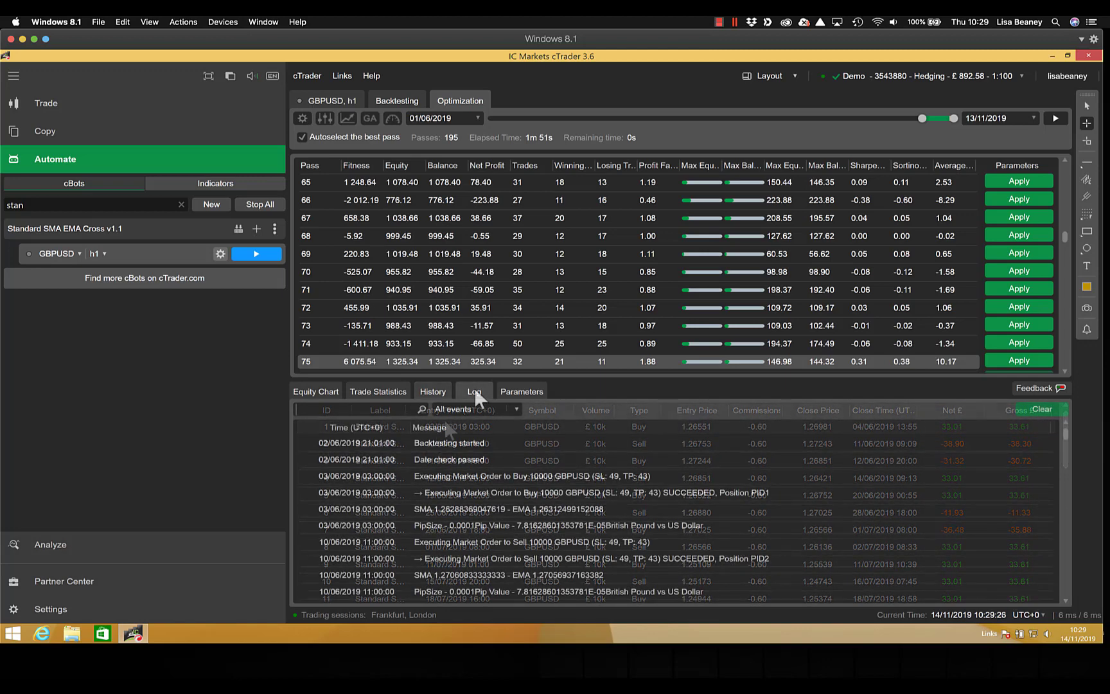
click(474, 391)
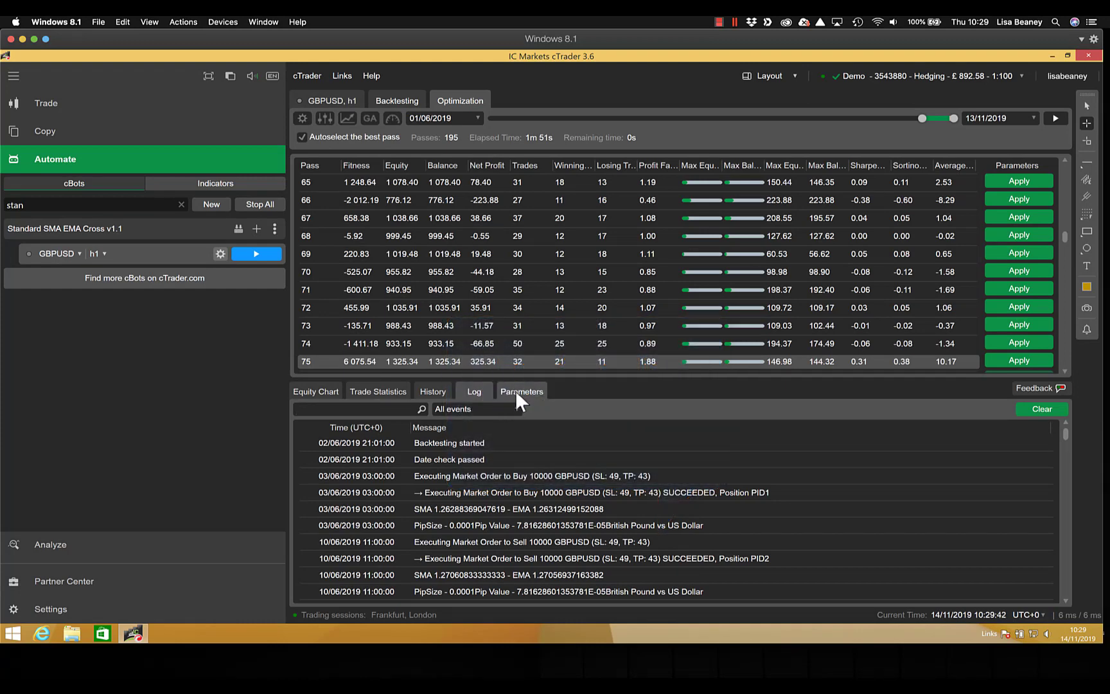
- View pass 75's parameters: stop 49, limit 43, SMA 84, EMA 19, 0.1 lots
click(522, 391)
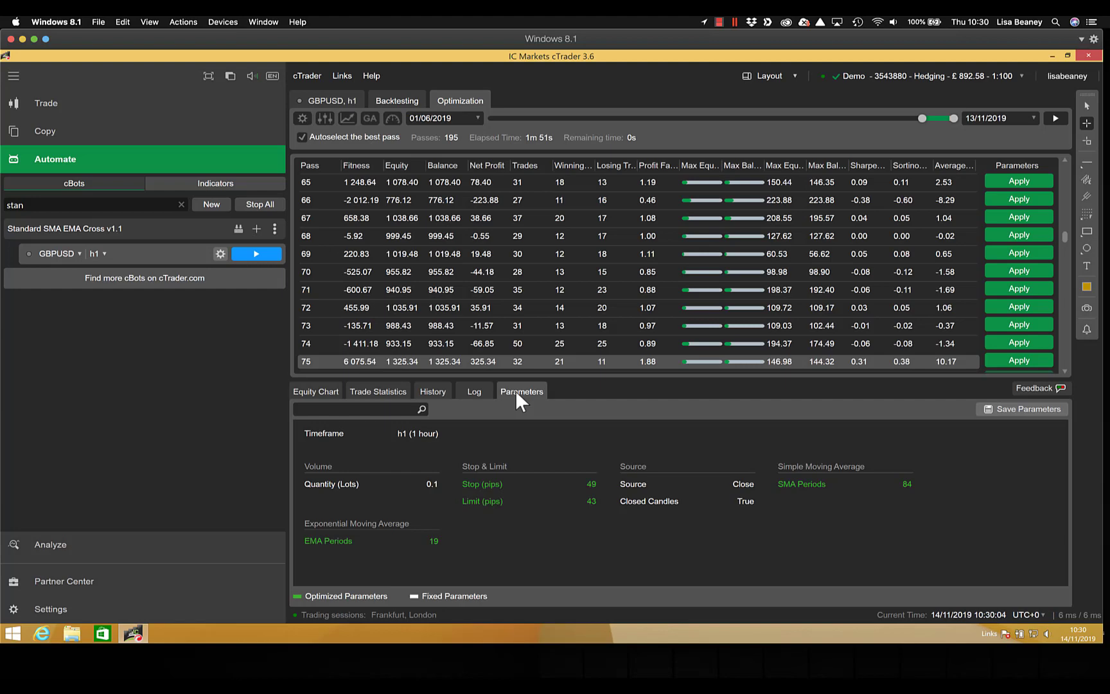
mouse_move(492, 171)
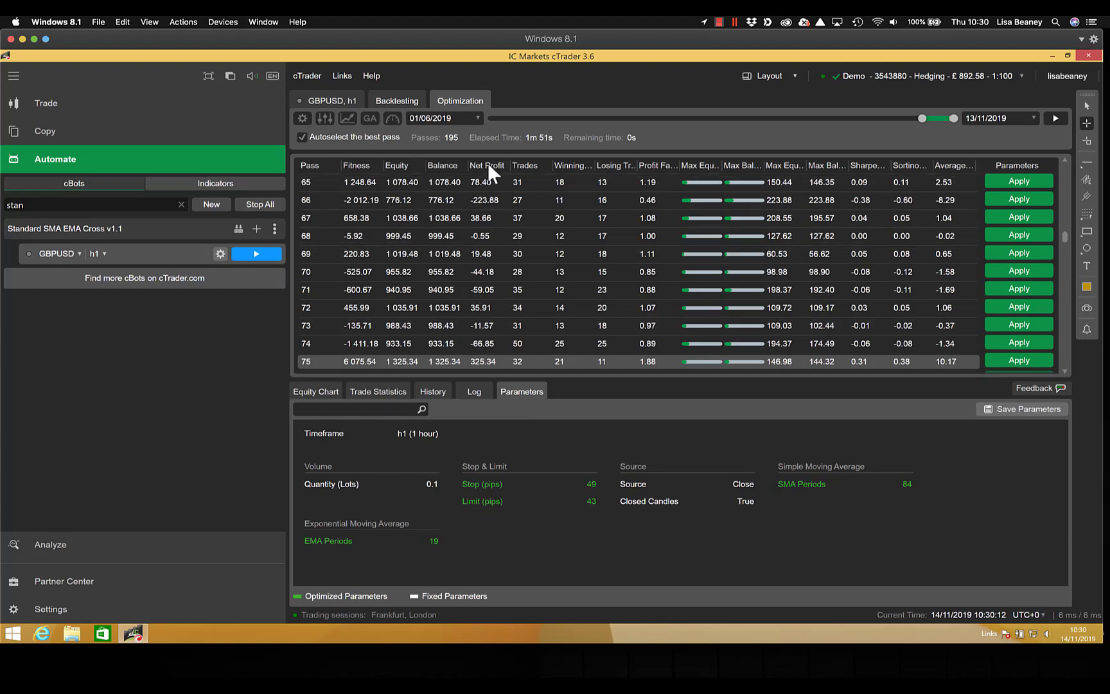
- Sort passes by net profit and select pass 7 (381.39: stop 46, limit 43, SMA 83, EMA 25)
click(484, 165)
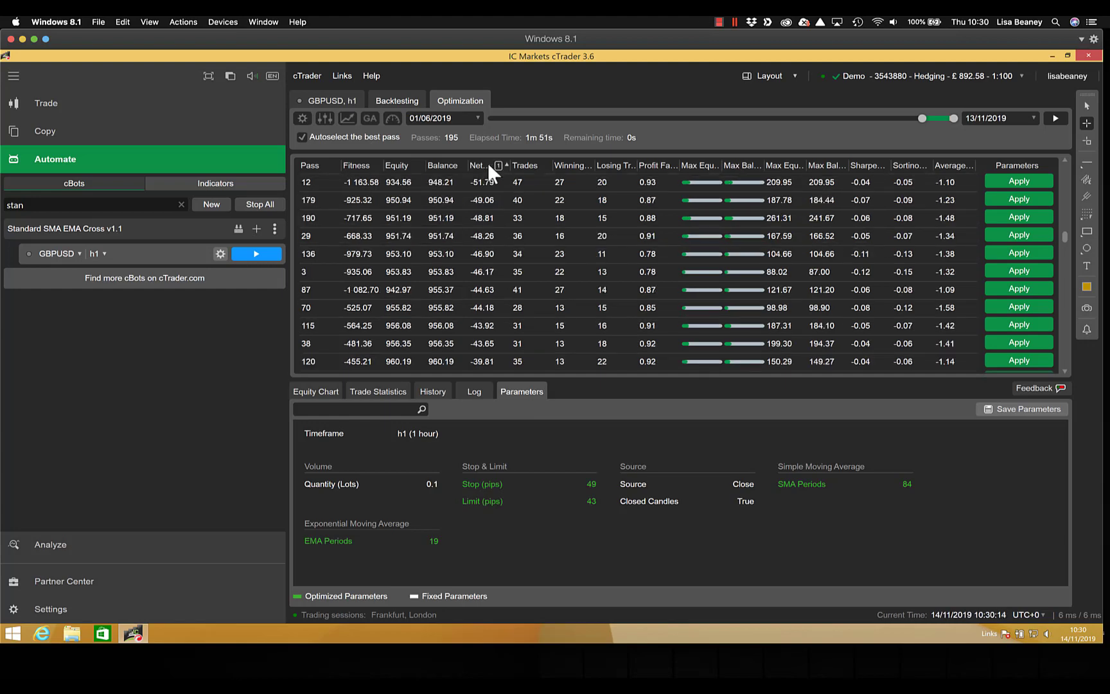
mouse_move(1094, 260)
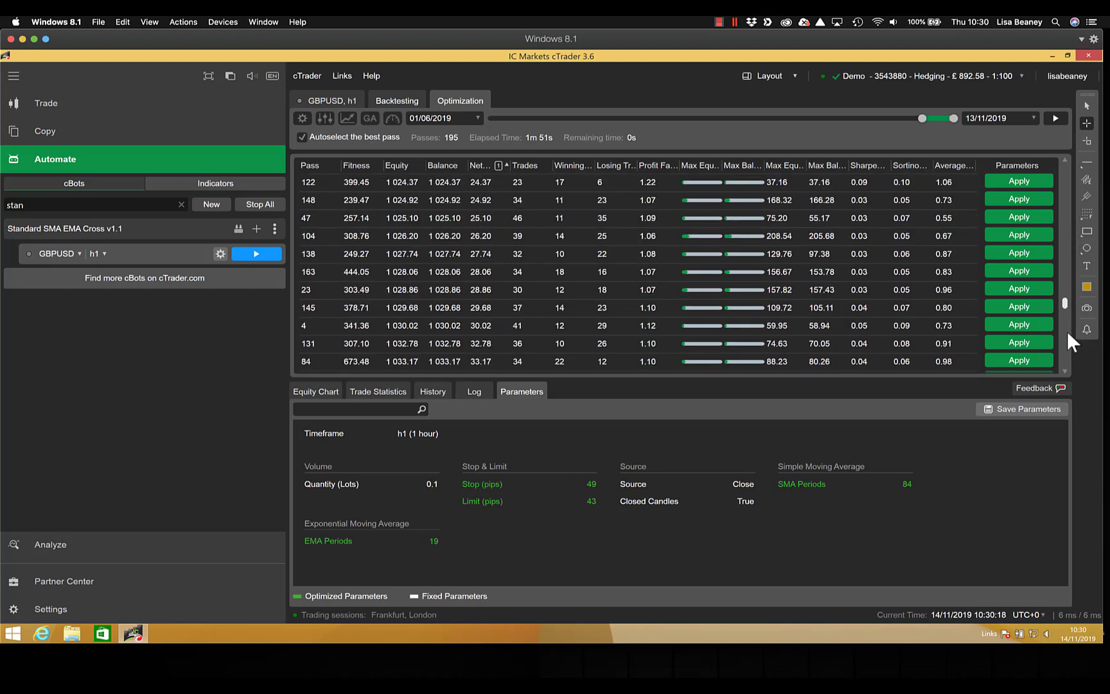
scroll(down, 3)
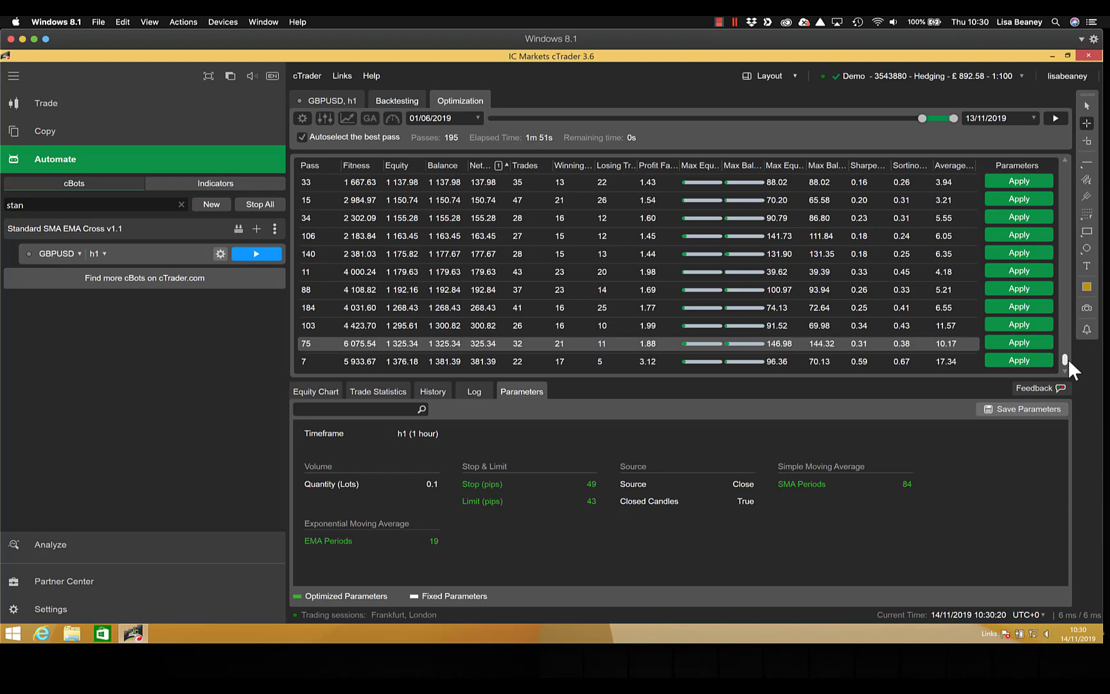
mouse_move(505, 366)
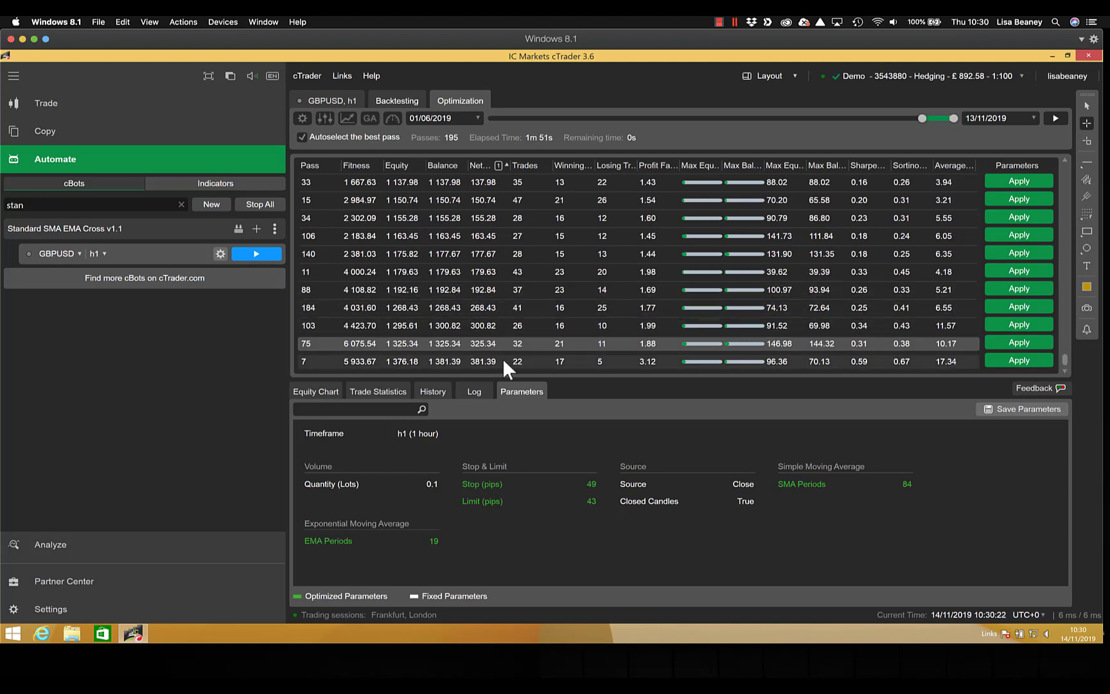
mouse_move(496, 374)
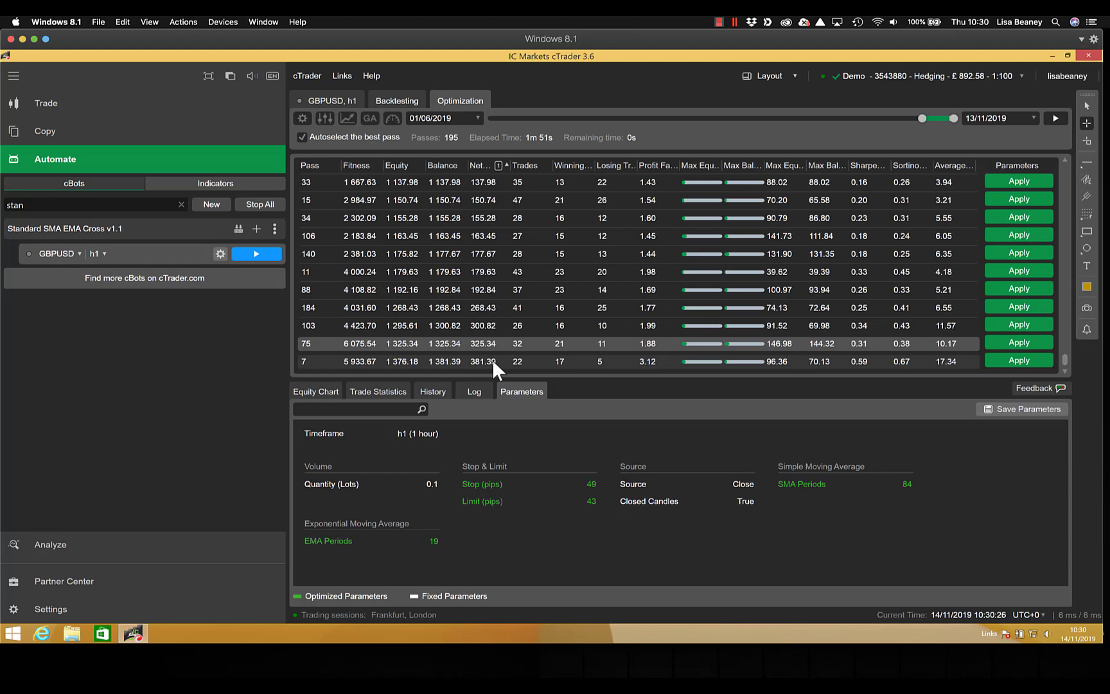
click(302, 137)
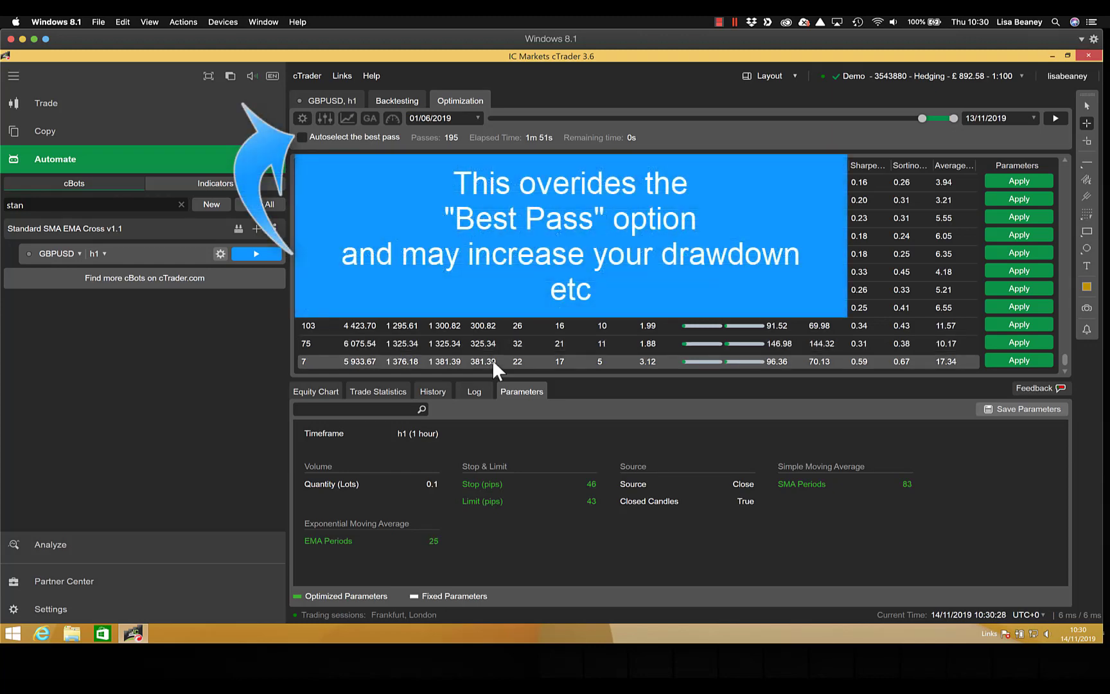
mouse_move(540, 537)
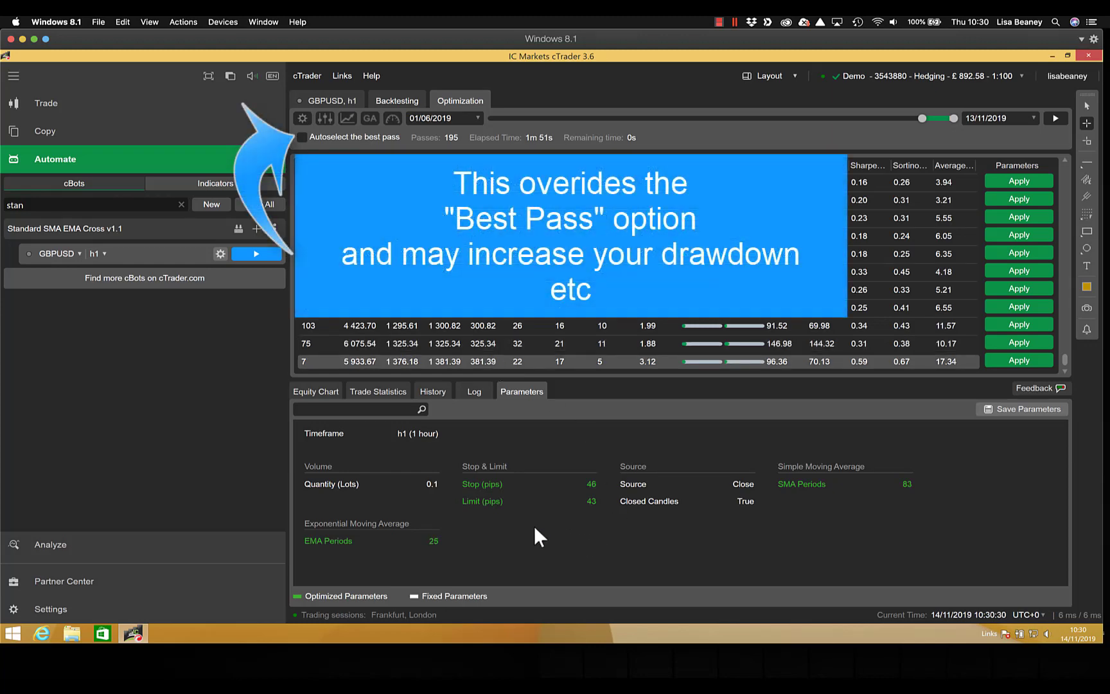
mouse_move(662, 542)
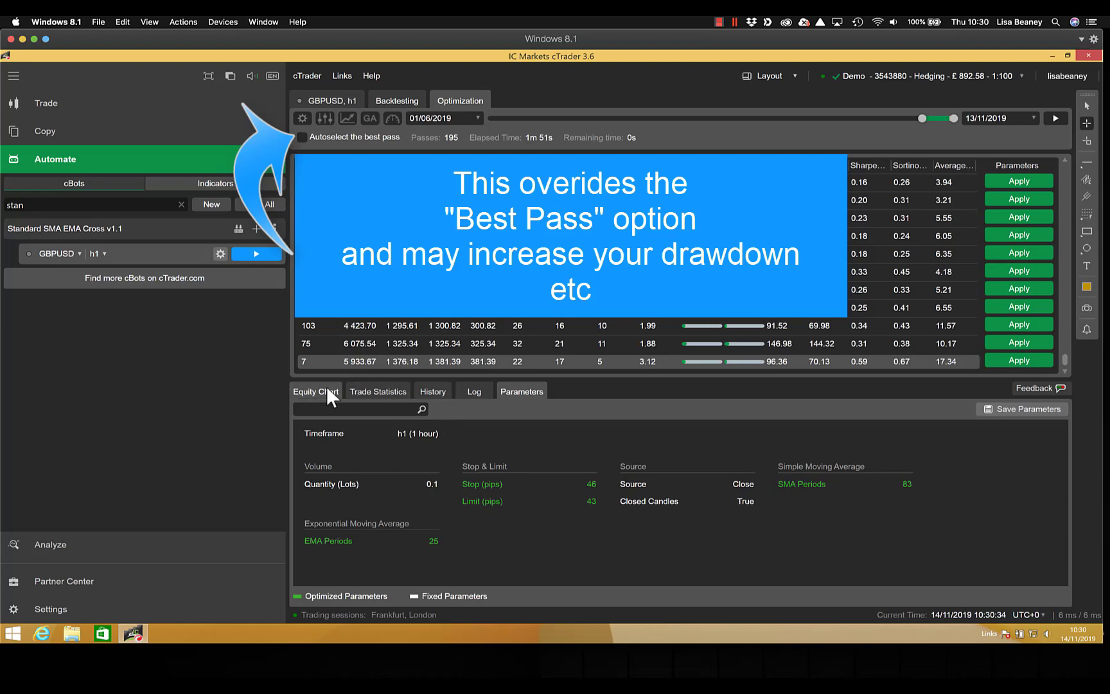
click(316, 391)
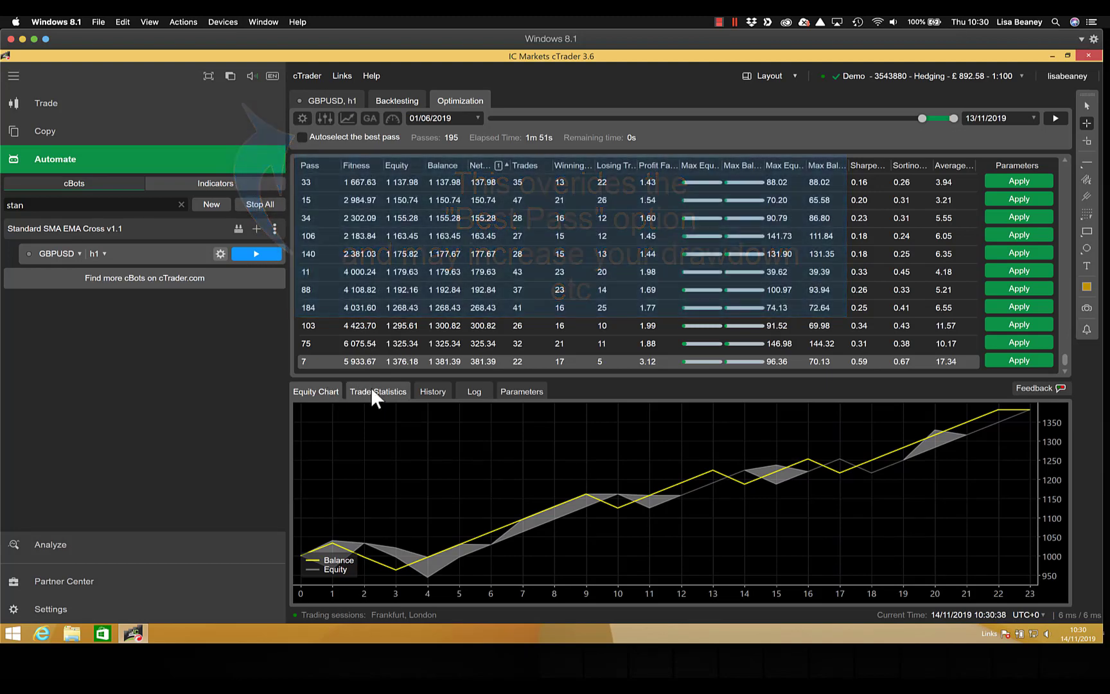
click(378, 391)
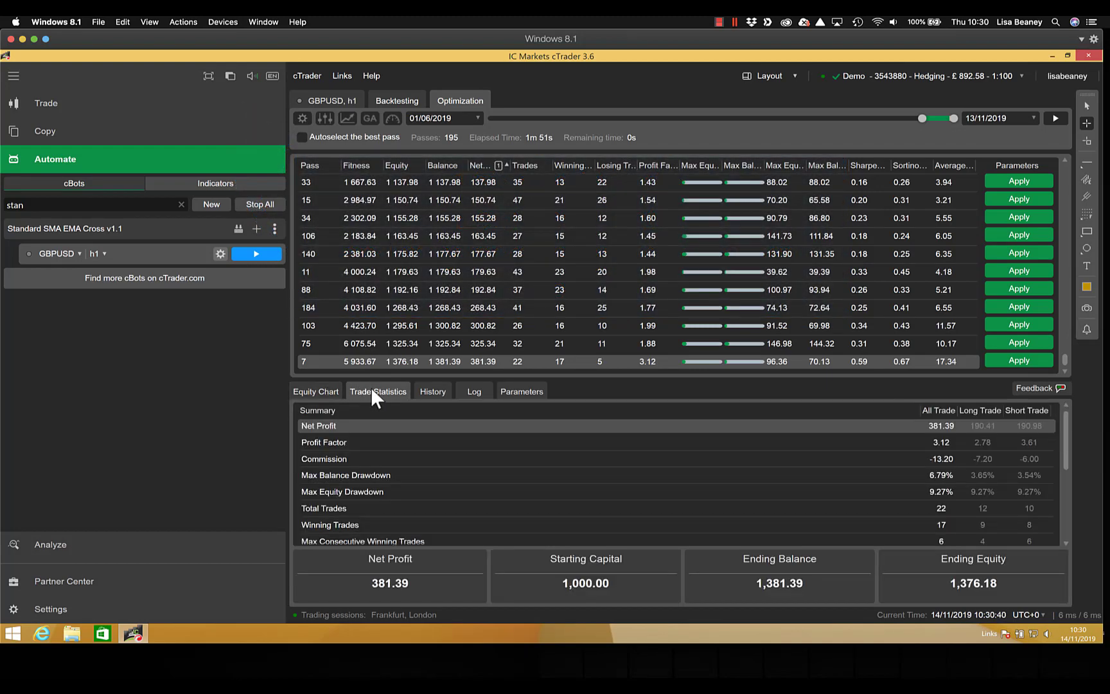
click(474, 391)
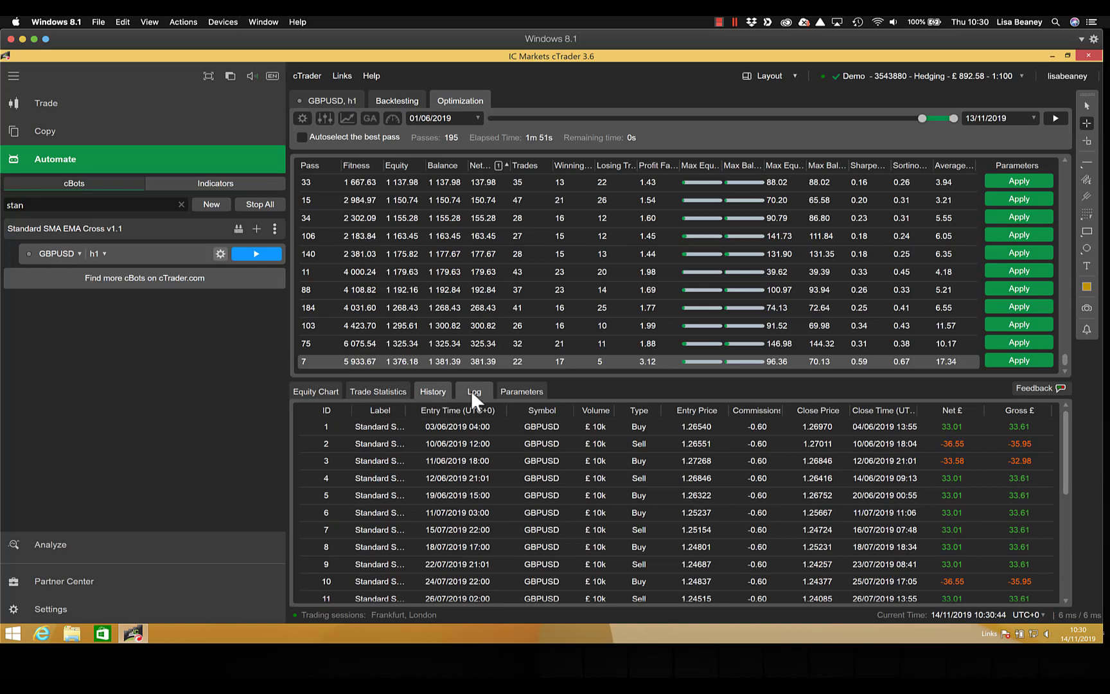
click(474, 391)
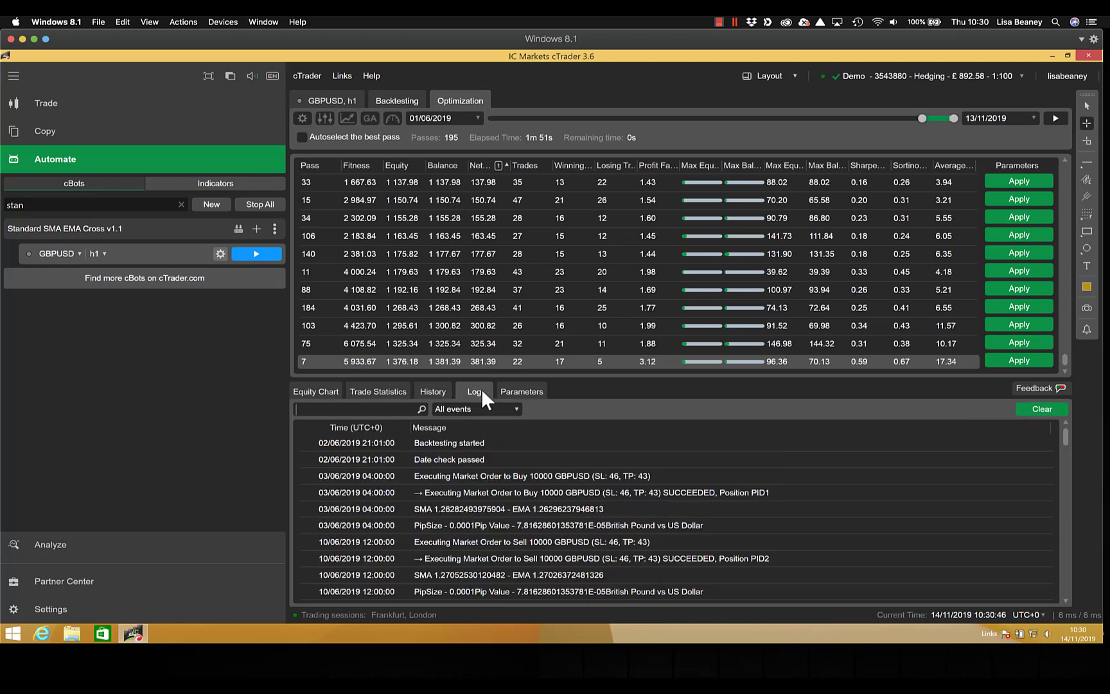
click(521, 392)
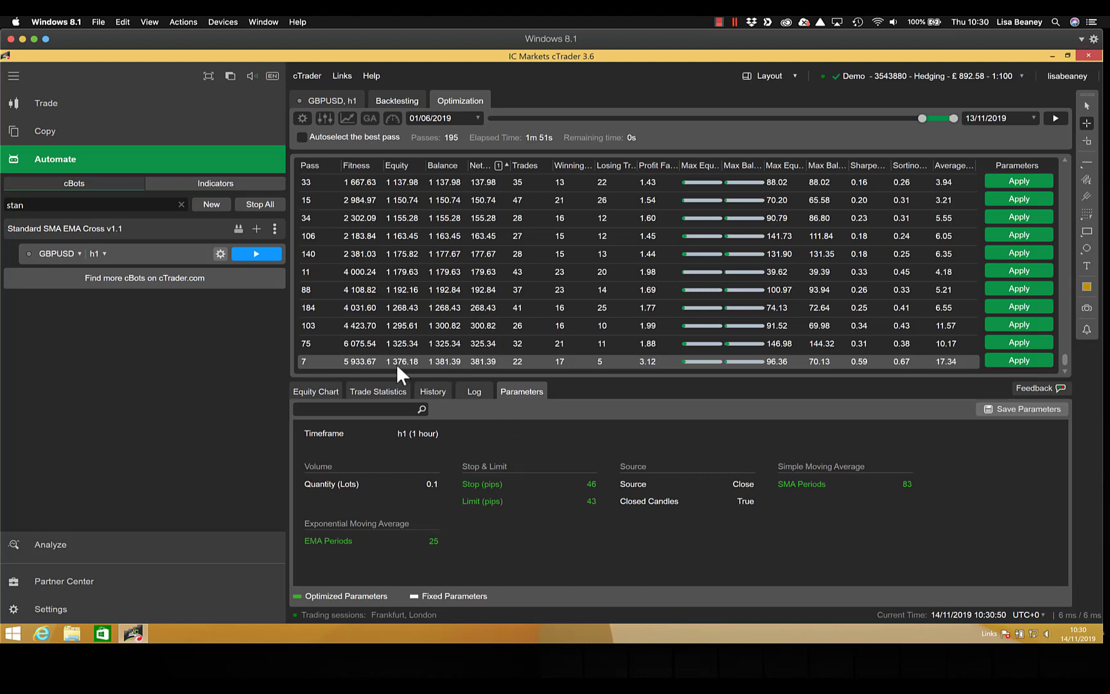
mouse_move(489, 371)
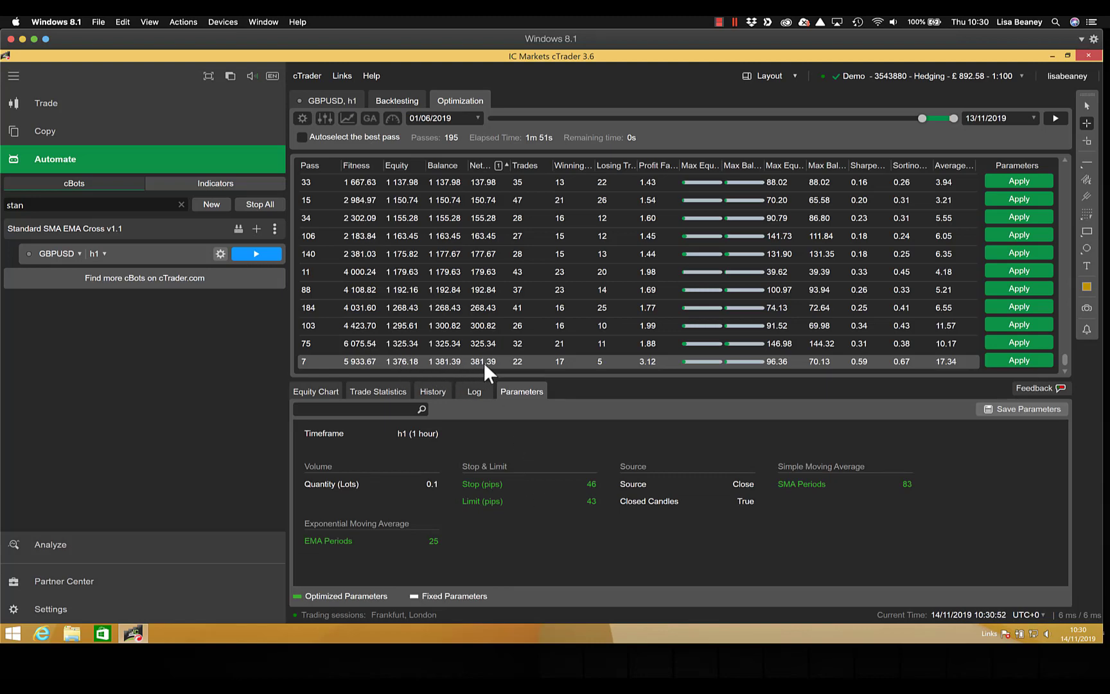
mouse_move(561, 547)
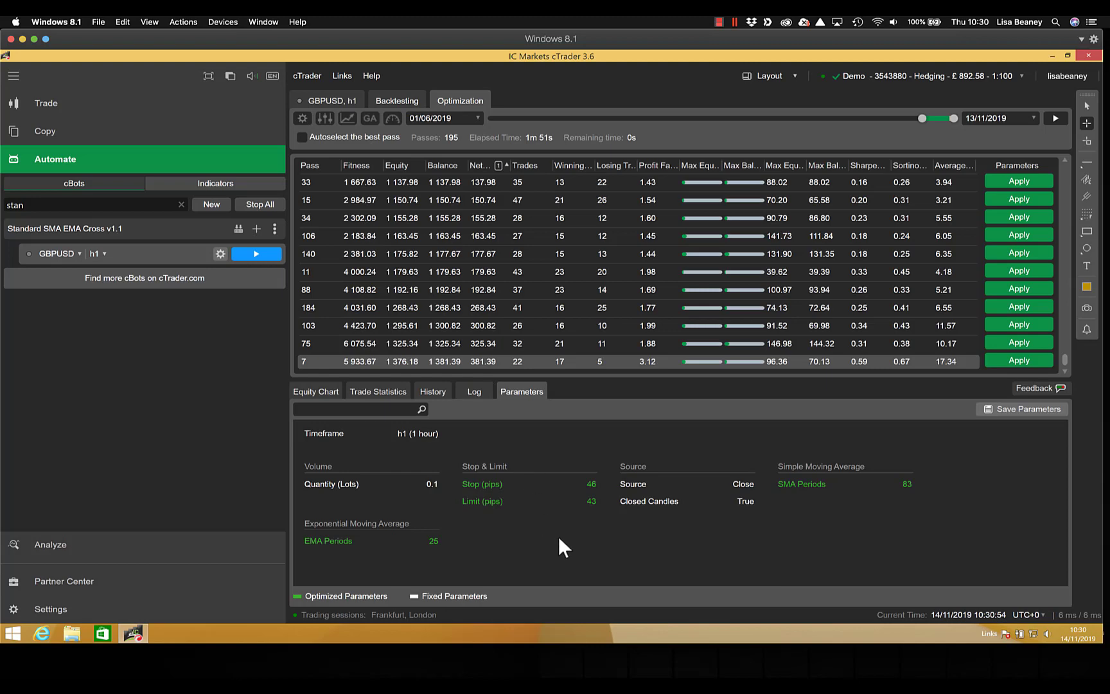
mouse_move(520, 377)
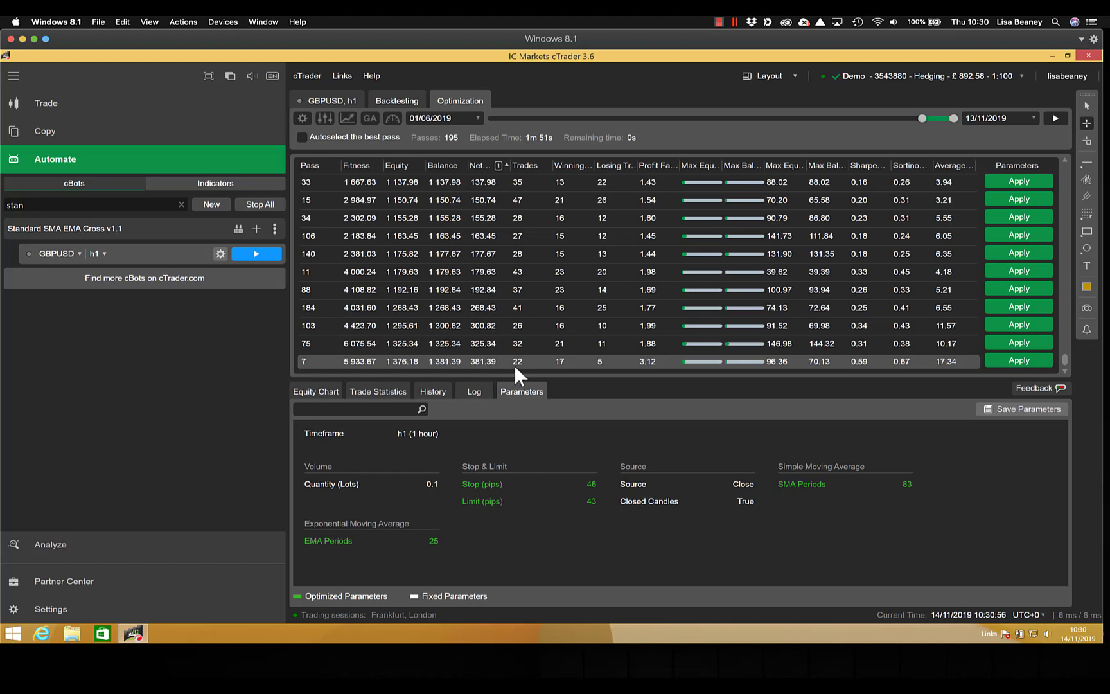
mouse_move(596, 377)
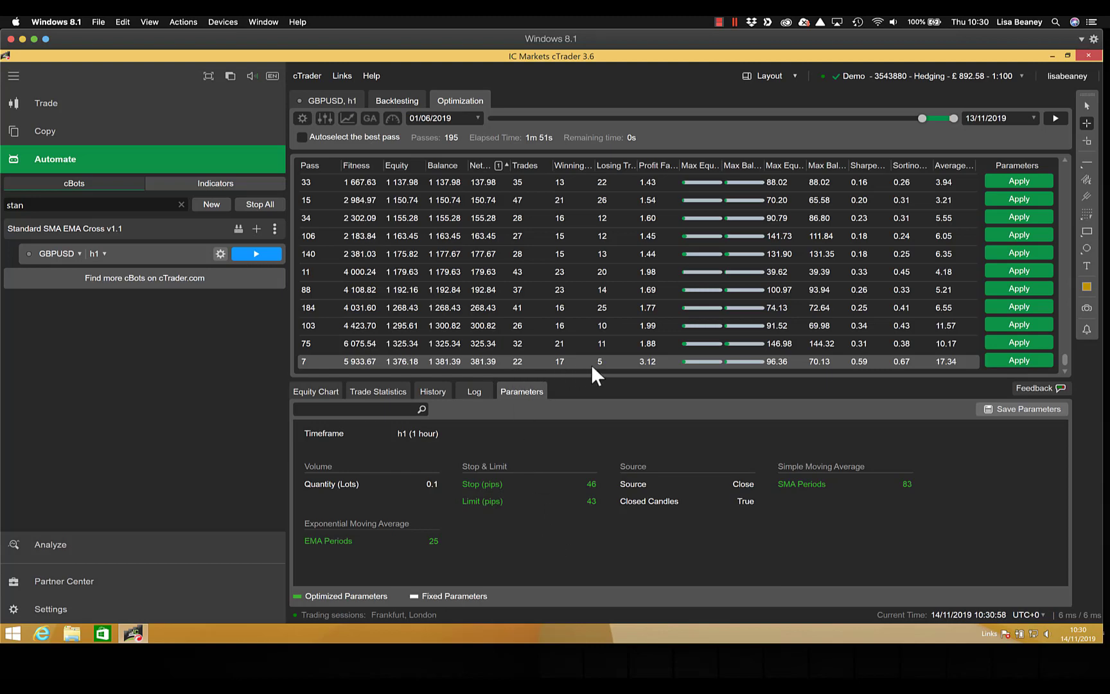
mouse_move(600, 570)
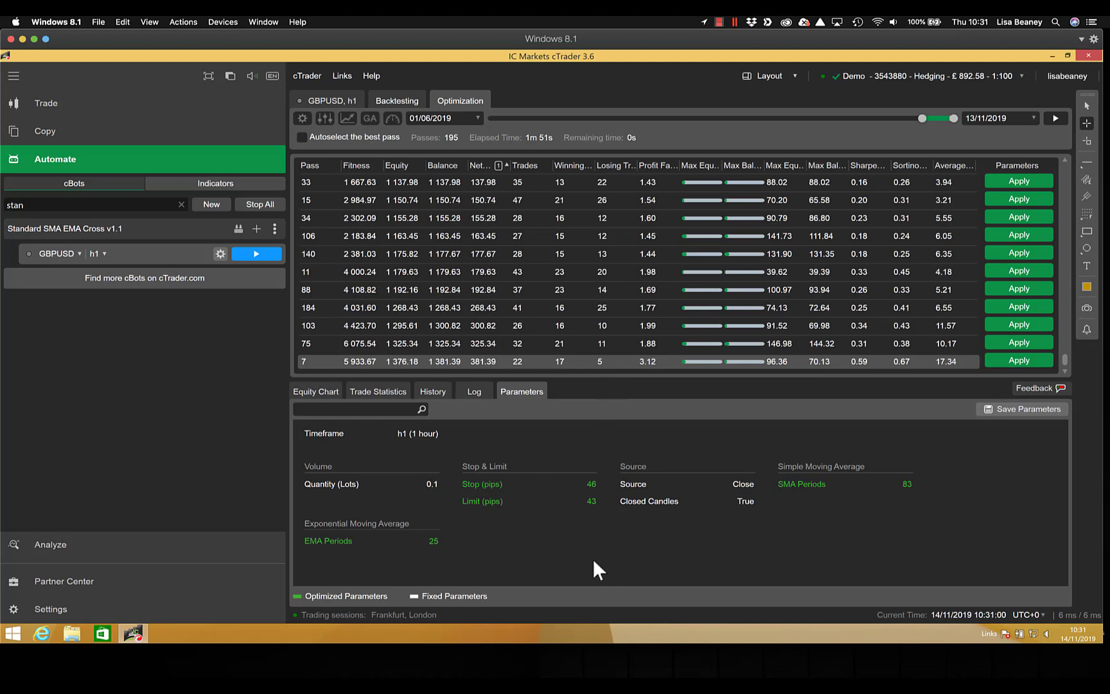
mouse_move(536, 563)
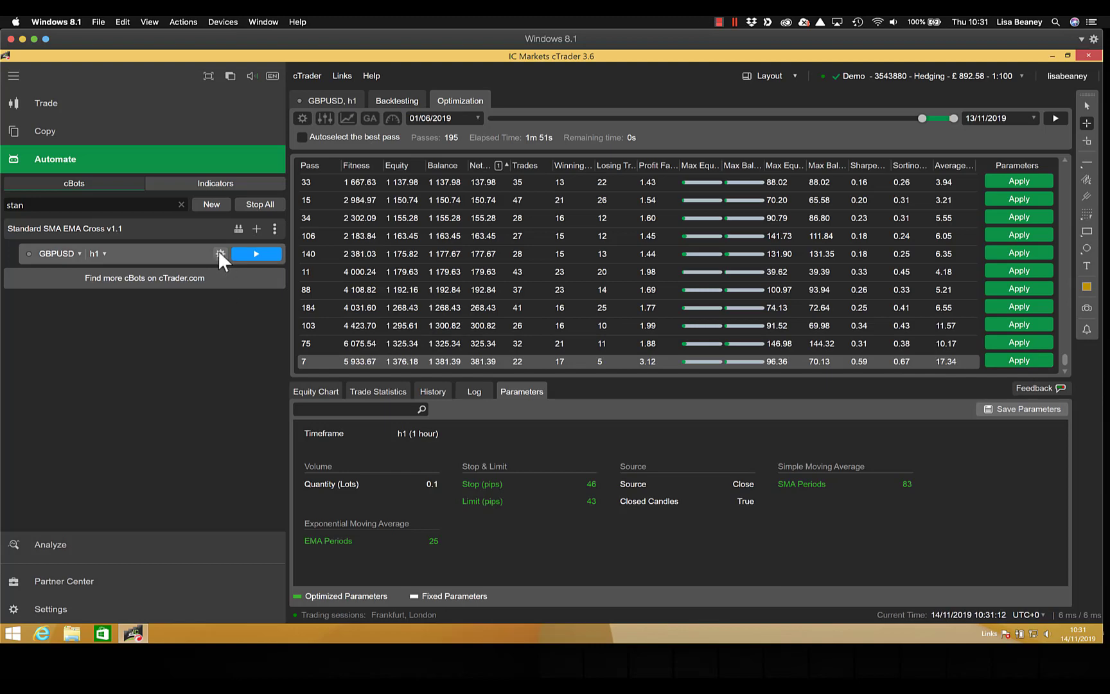
- Confirm the GBPUSD h1 instance uses stop 46, limit 43, SMA 83, EMA 25, then view statistics
click(219, 254)
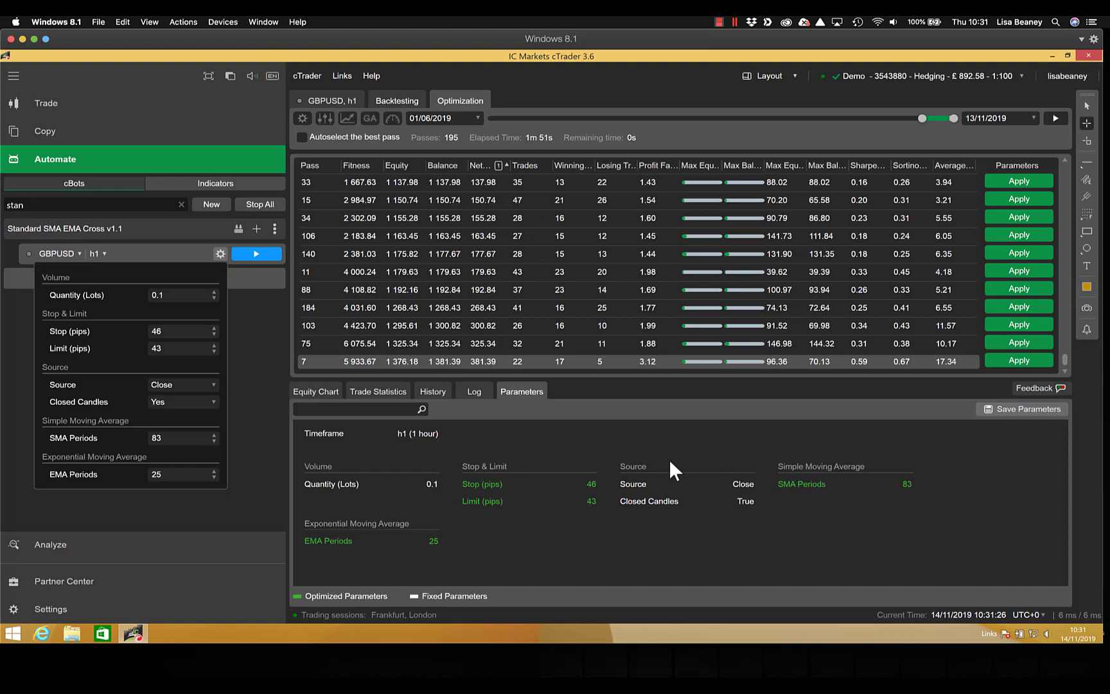
click(377, 391)
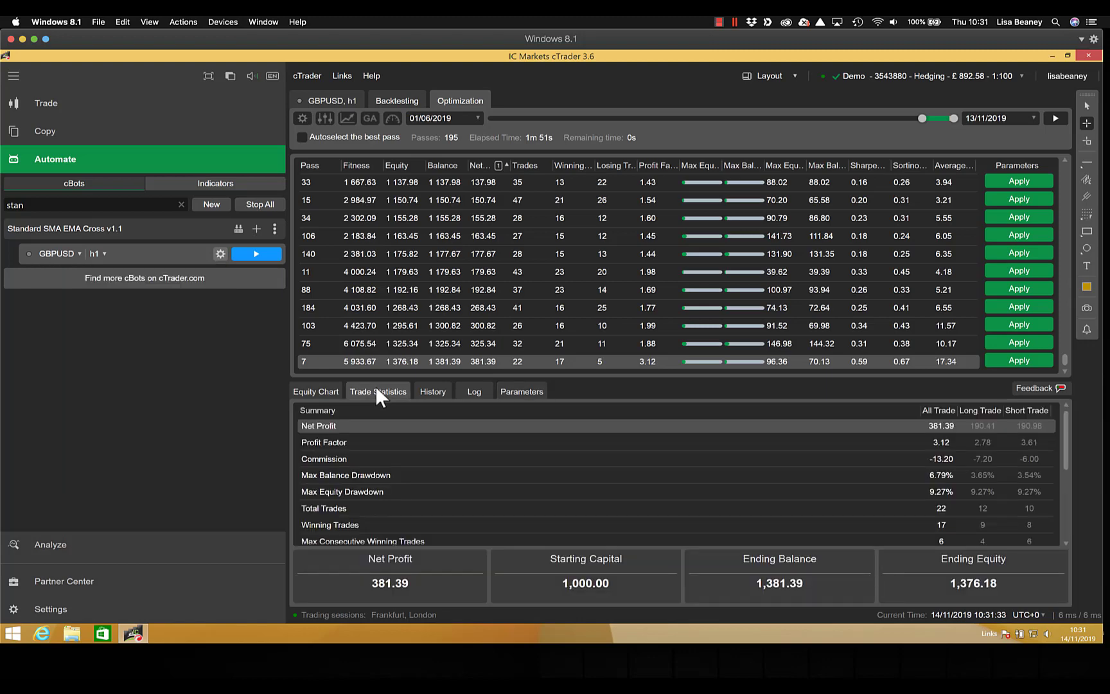
mouse_move(391, 606)
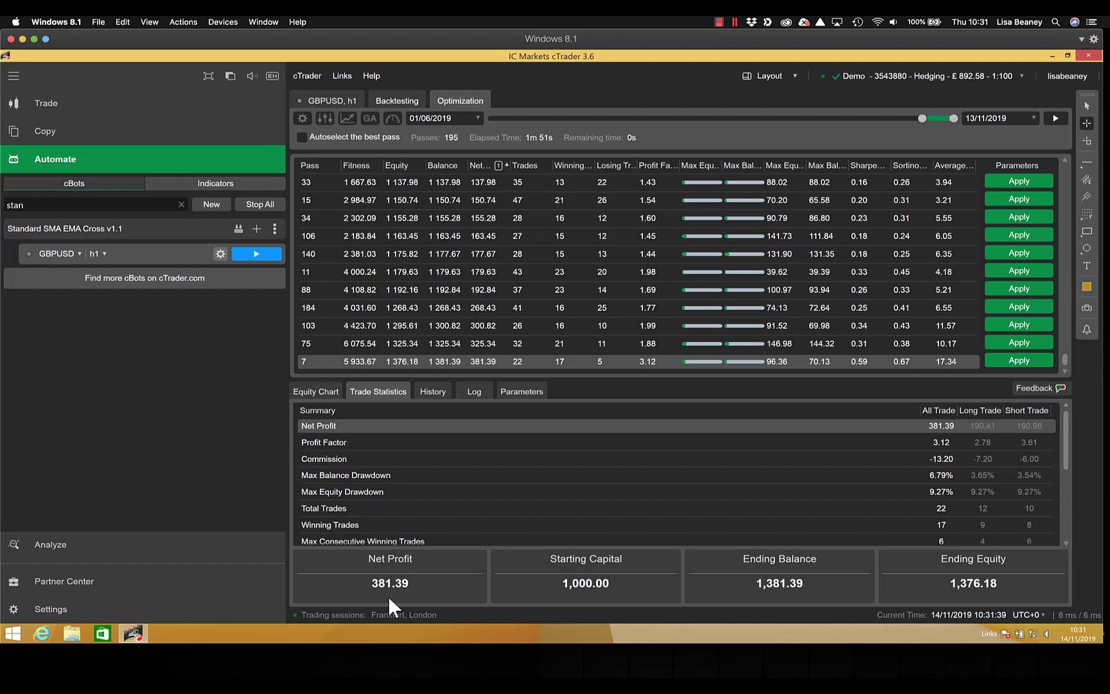
mouse_move(337, 373)
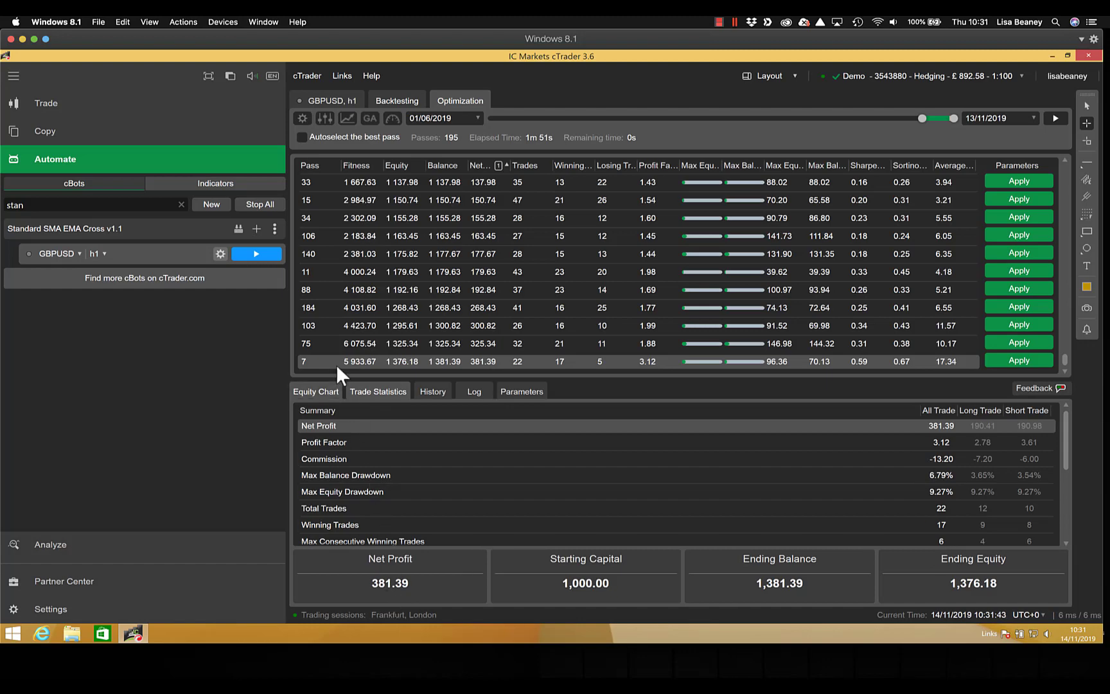
- Backtest pass 7's settings over 01/06–13/11/2019, netting 385.22 from 22 trades
click(397, 101)
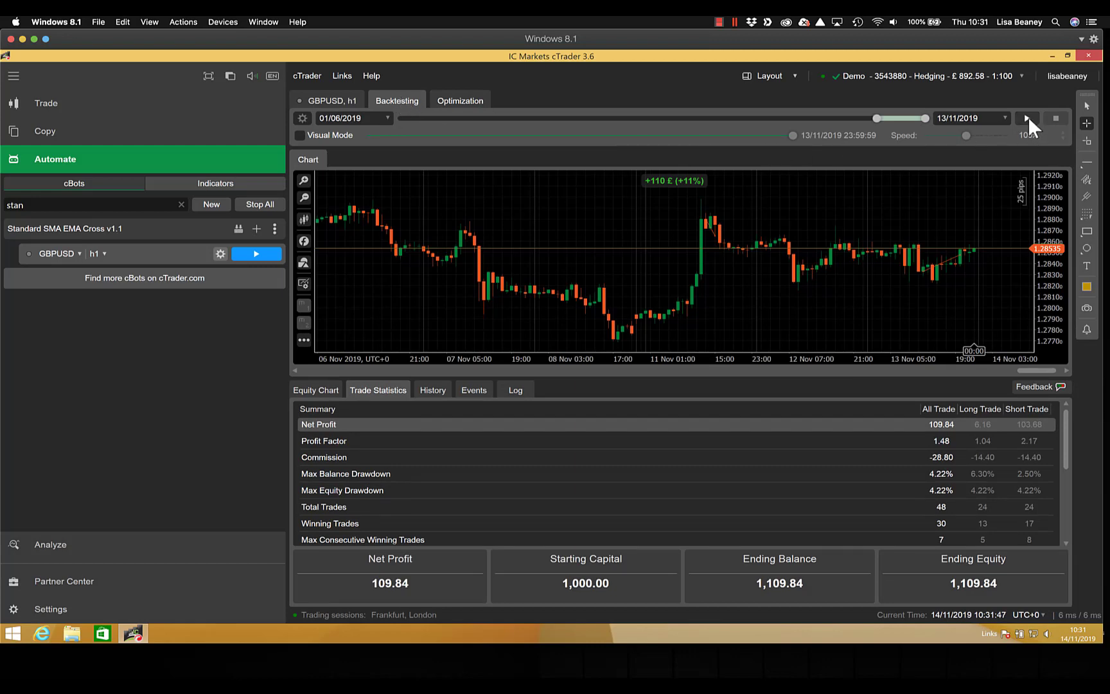
click(1027, 118)
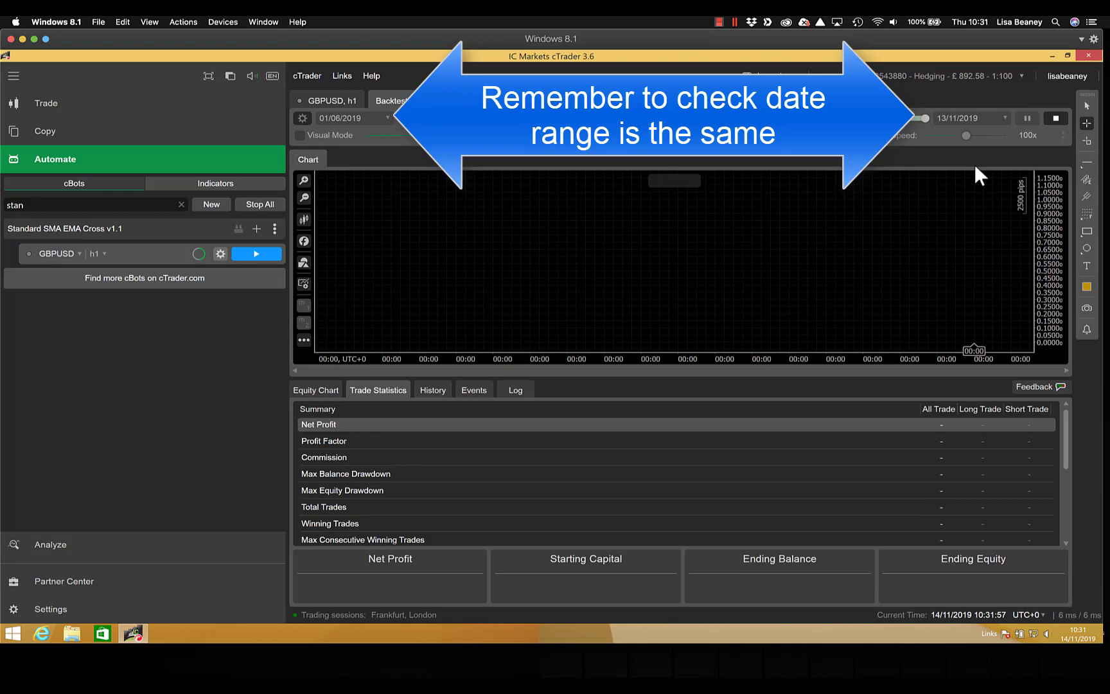
click(256, 254)
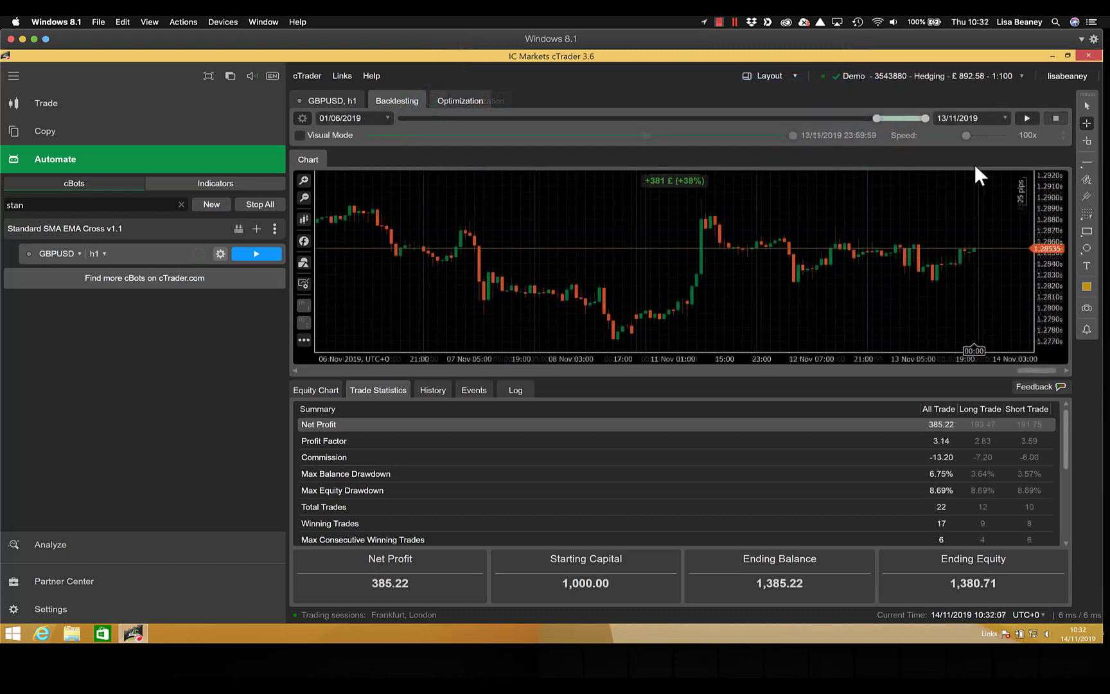